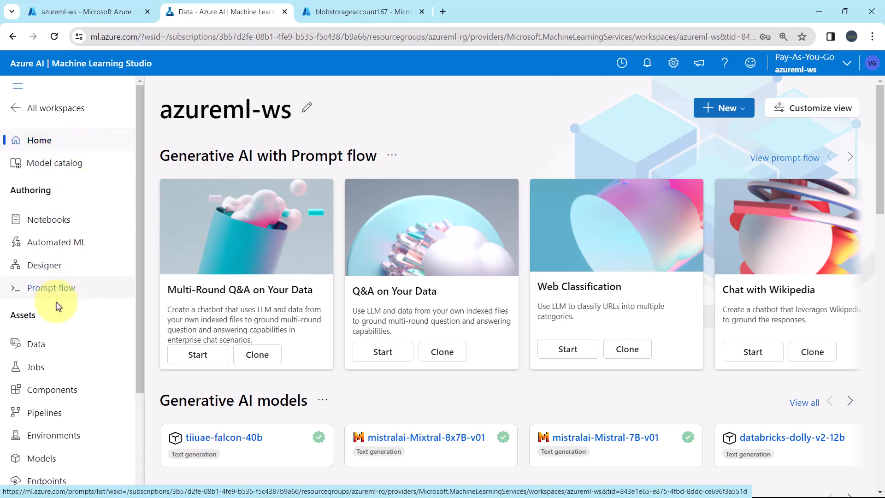
Review the registered blob datastores, then return to the empty Data assets list
{"action": "left_click", "coordinate": [36, 344]}
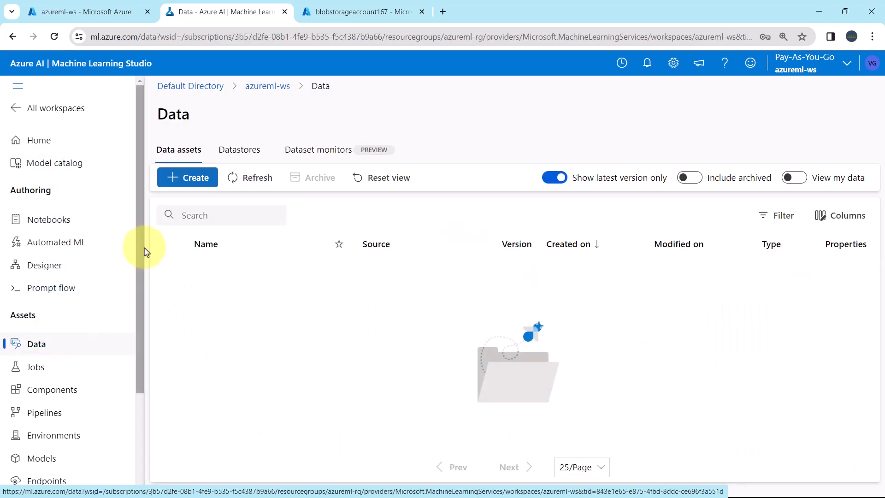
{"action": "left_click", "coordinate": [239, 149]}
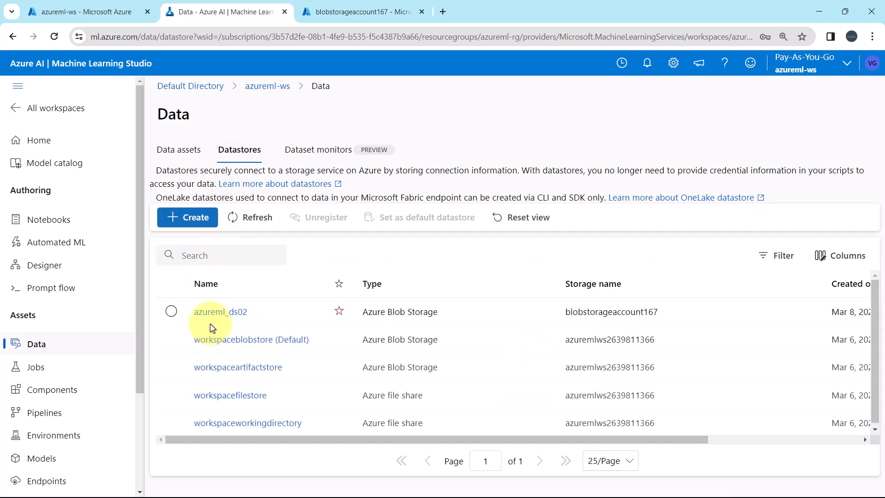
{"action": "mouse_move", "coordinate": [235, 327]}
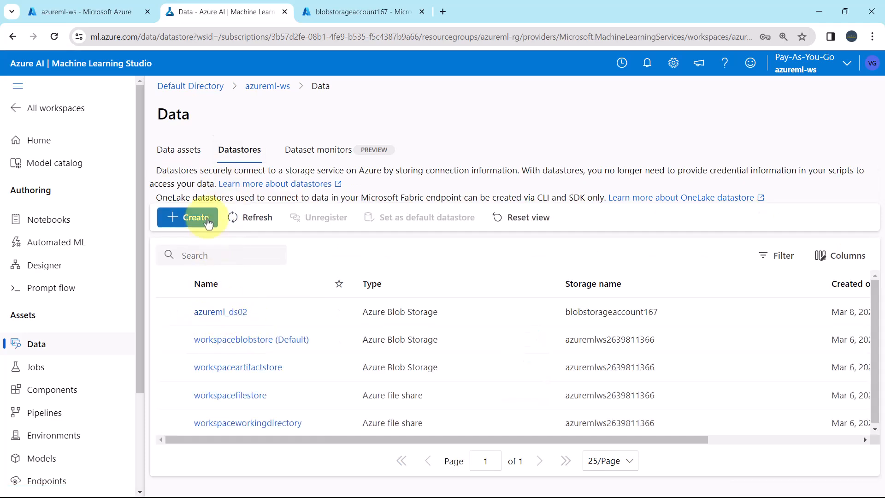
{"action": "mouse_move", "coordinate": [178, 149]}
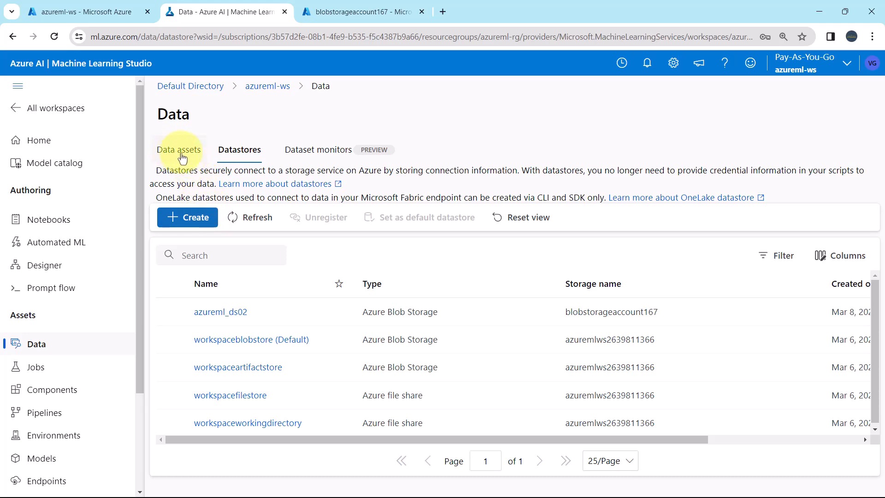
{"action": "left_click", "coordinate": [178, 149]}
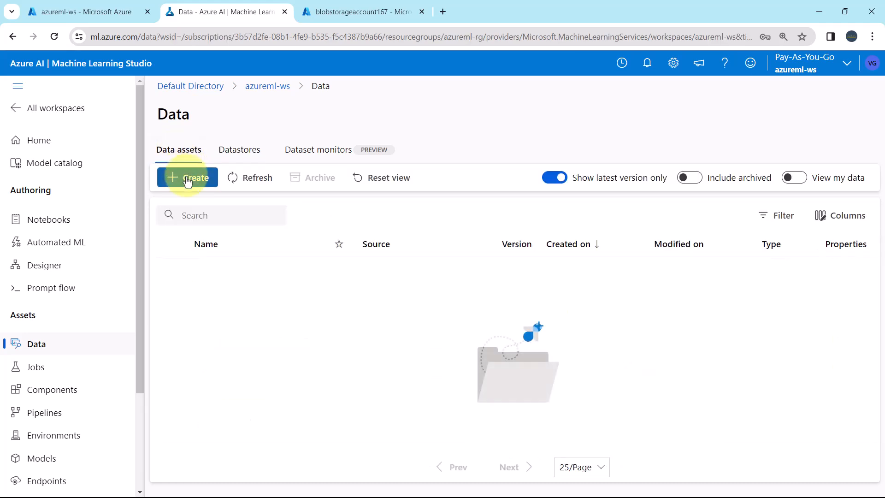
Create a data asset named automobile_price_data, described as 'automobile price data csv file'
{"action": "left_click", "coordinate": [187, 177]}
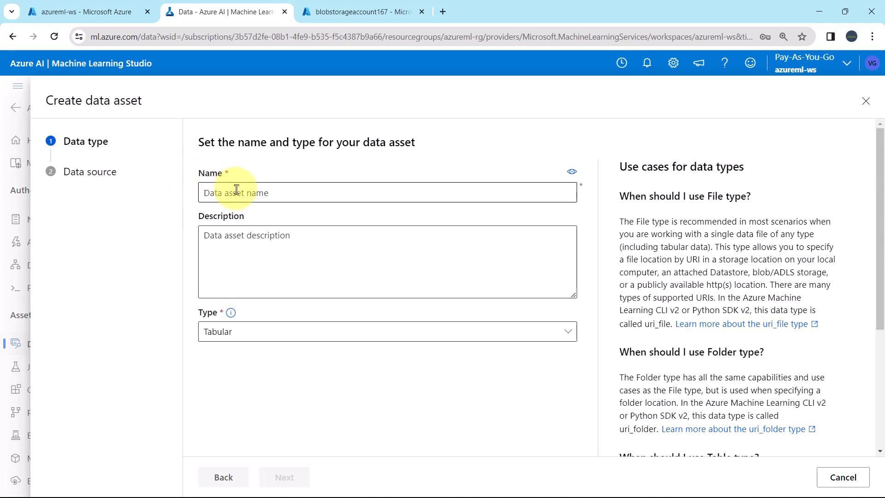
{"action": "type", "text": "auto"}
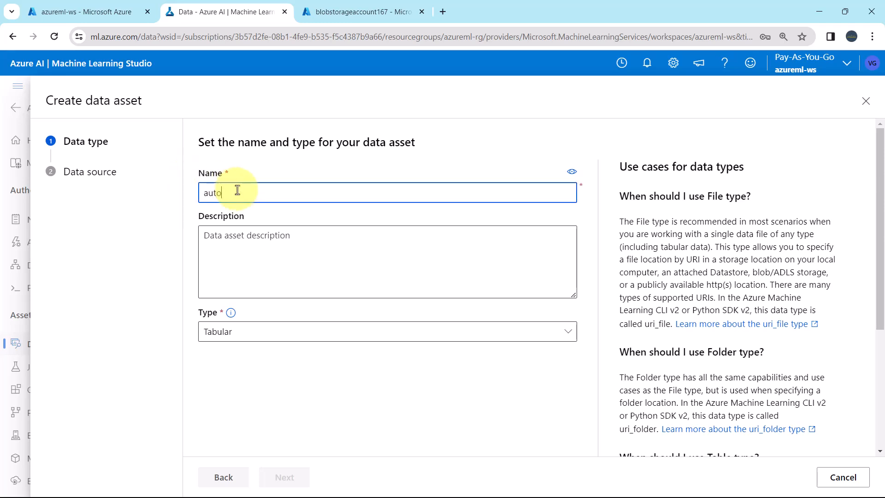
{"action": "type", "text": "mobile"}
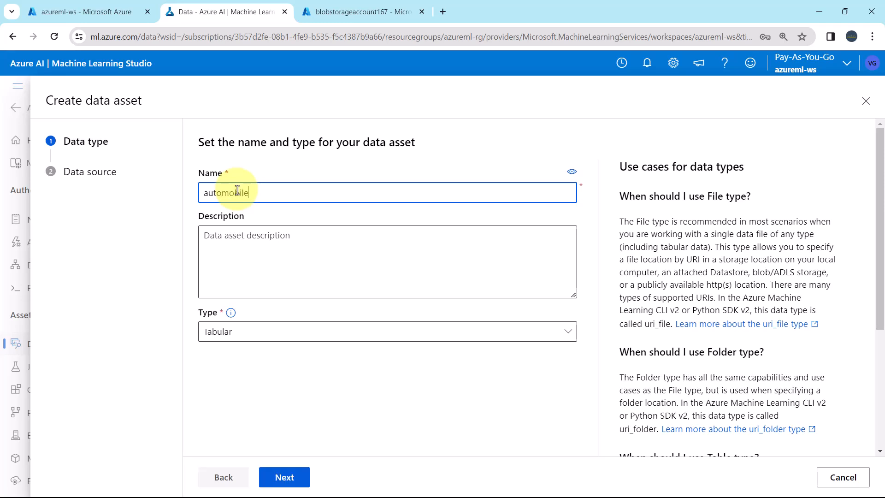
{"action": "type", "text": "_pric"}
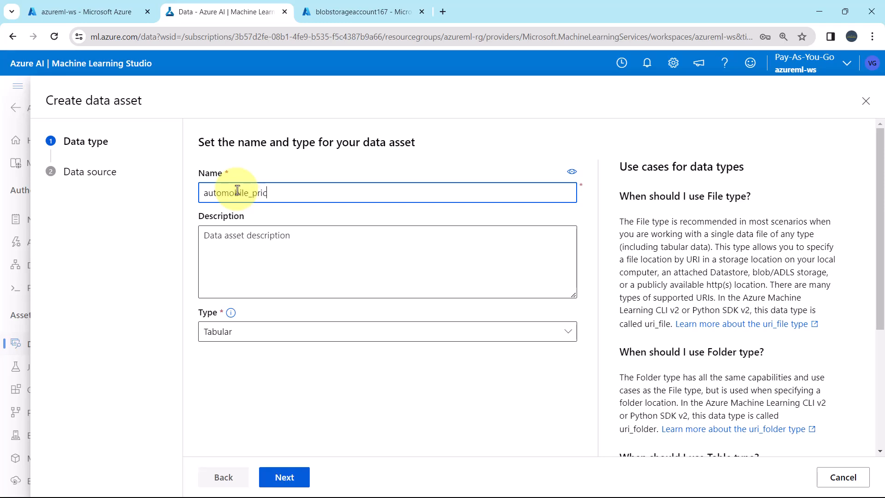
{"action": "type", "text": "e_data"}
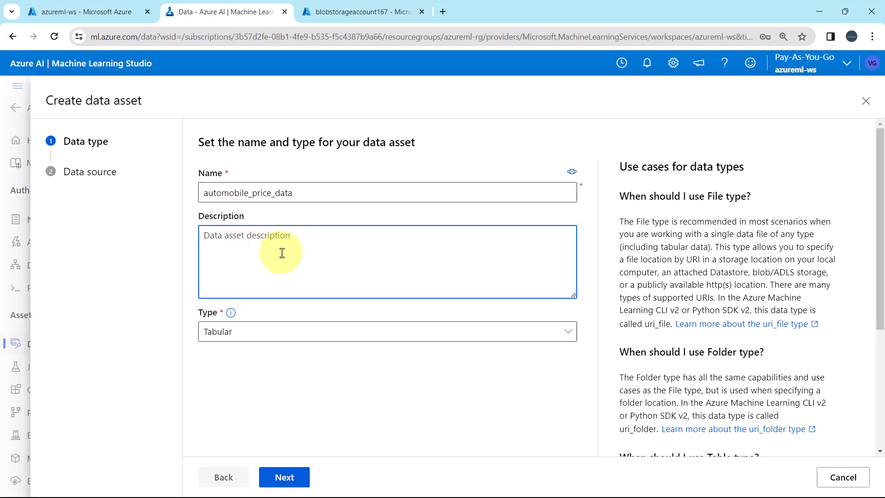
{"action": "left_click", "coordinate": [314, 192]}
{"action": "type", "text": "automobile price data"}
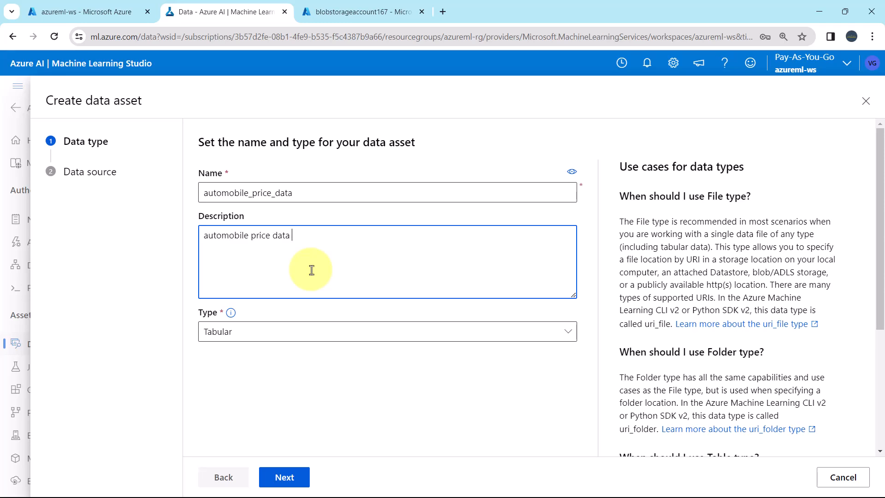
{"action": "type", "text": "csv file"}
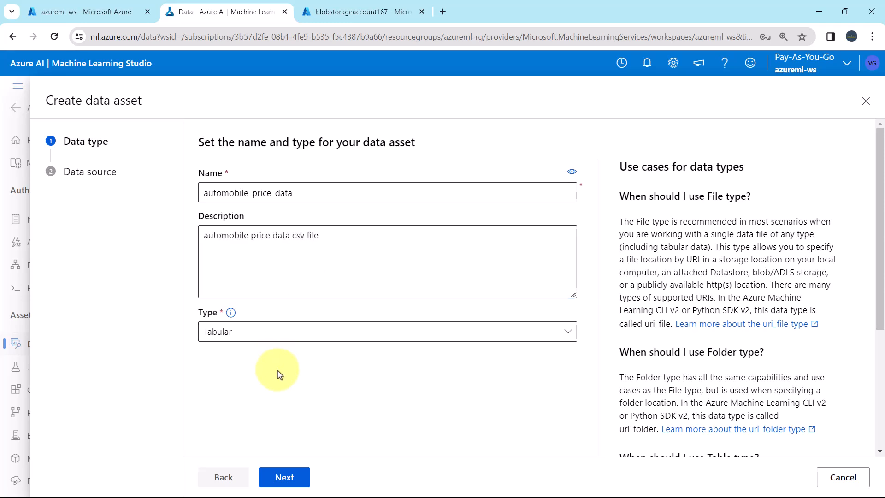
Review the Type options, then open the 'Learn more about data asset types' documentation
{"action": "left_click", "coordinate": [230, 312]}
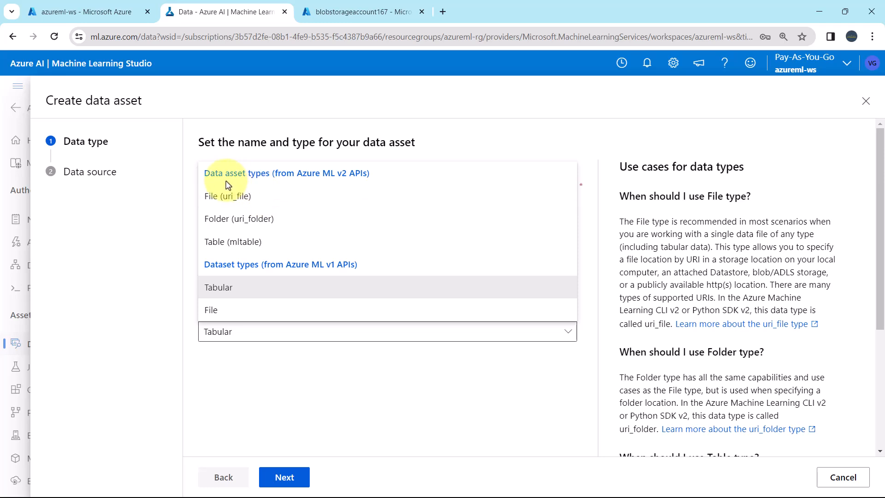
{"action": "mouse_move", "coordinate": [217, 185]}
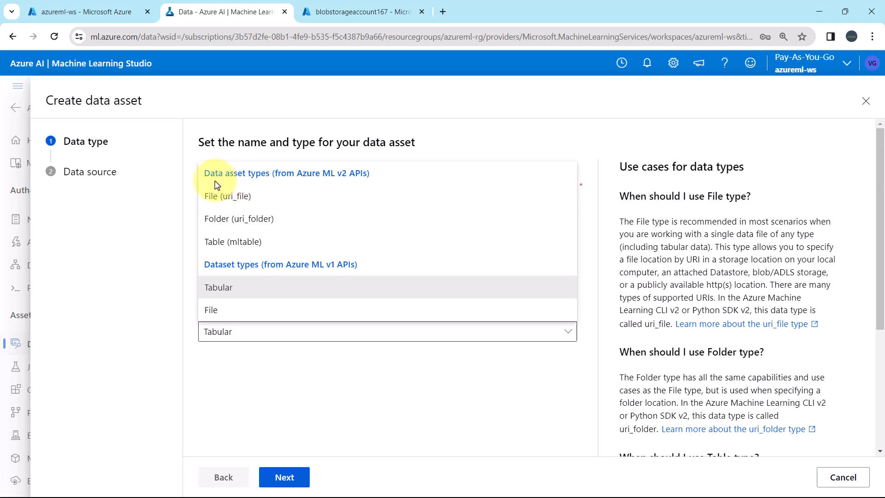
{"action": "mouse_move", "coordinate": [272, 182]}
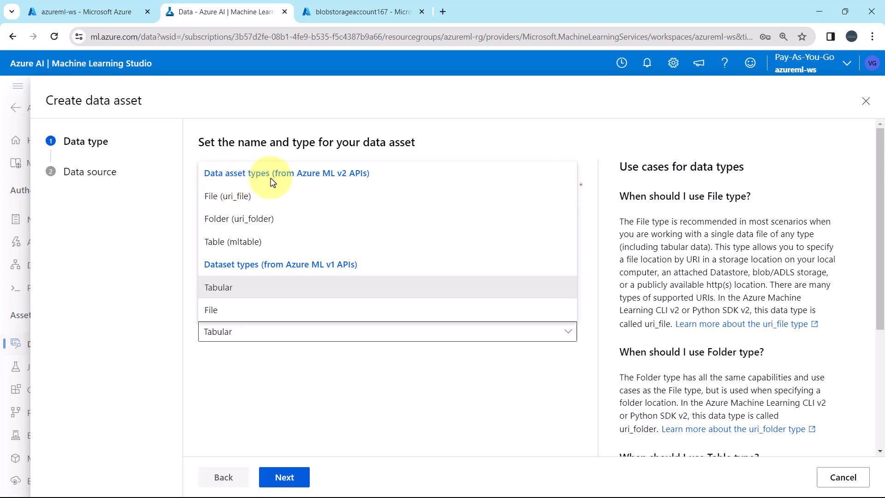
{"action": "mouse_move", "coordinate": [349, 183]}
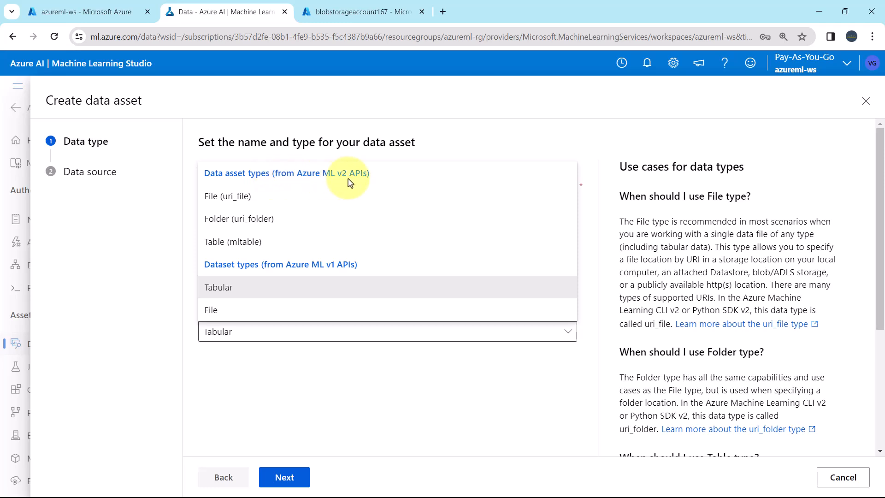
{"action": "mouse_move", "coordinate": [213, 276]}
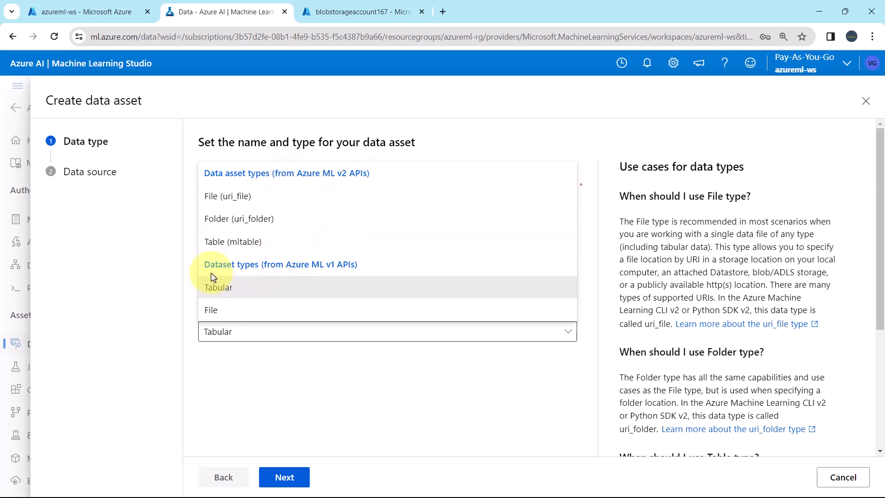
{"action": "mouse_move", "coordinate": [261, 273]}
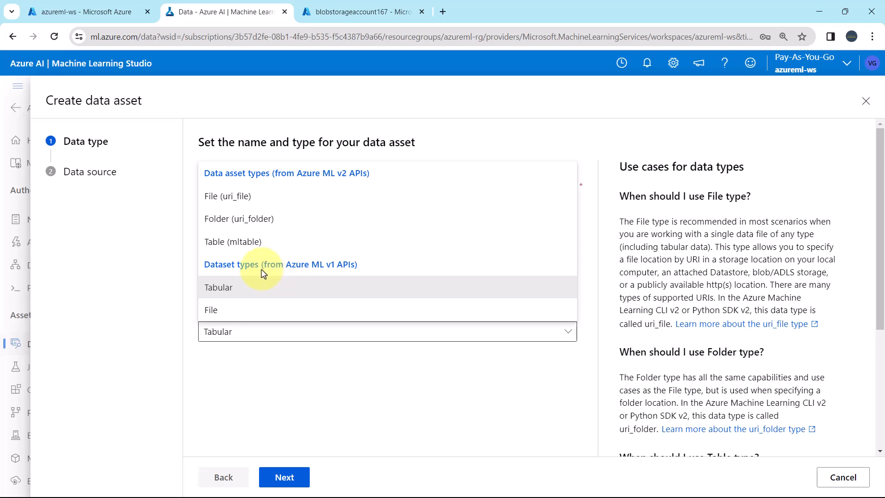
{"action": "mouse_move", "coordinate": [361, 273]}
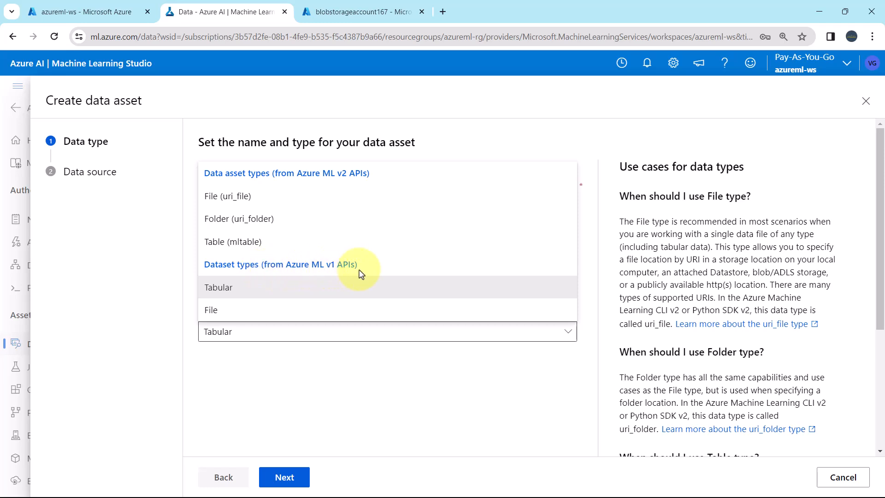
{"action": "mouse_move", "coordinate": [282, 202]}
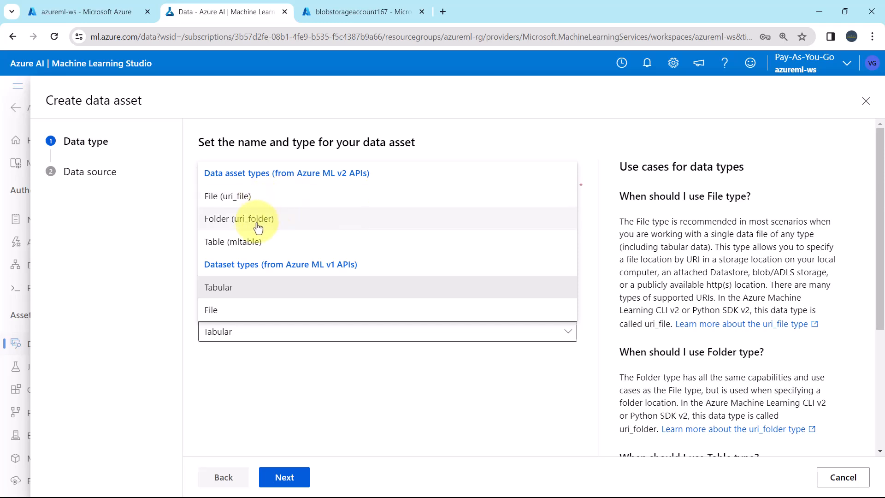
{"action": "mouse_move", "coordinate": [814, 246]}
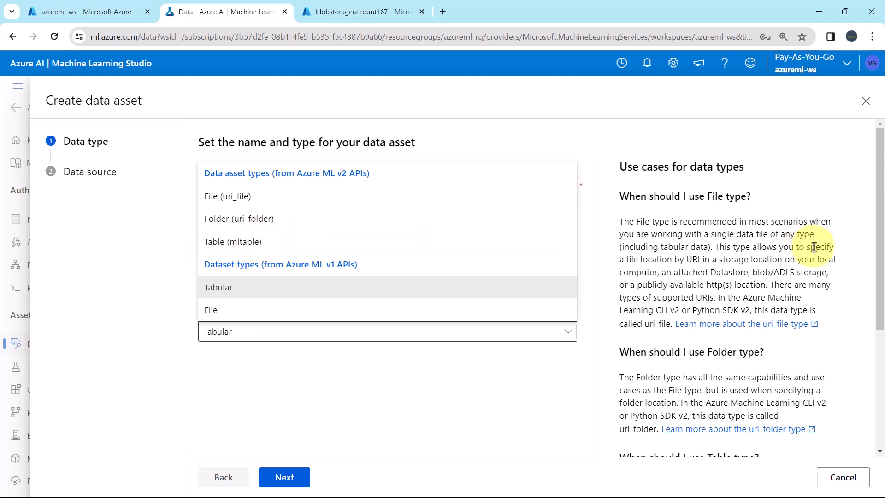
{"action": "scroll", "scroll_direction": "down", "scroll_amount": 3}
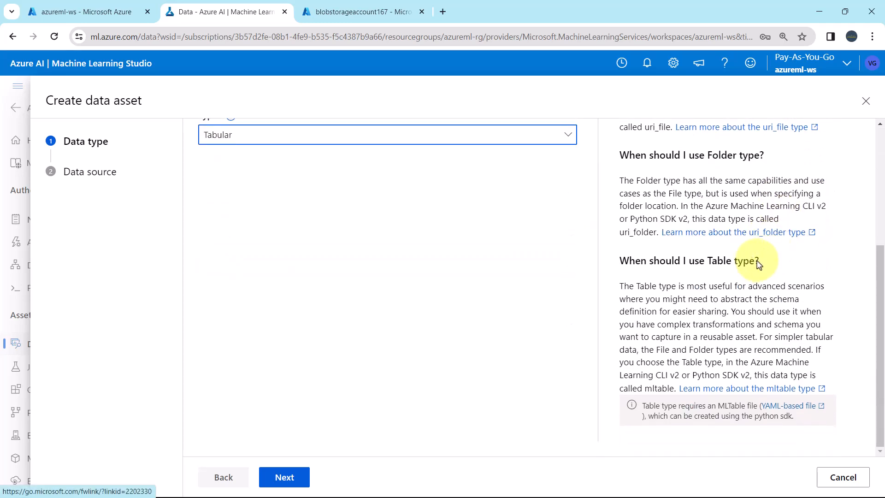
{"action": "scroll", "scroll_direction": "up", "scroll_amount": 3}
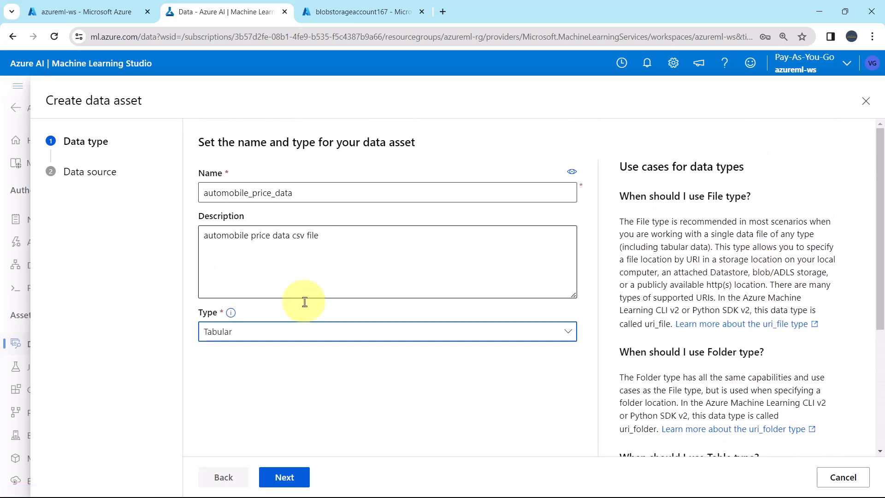
{"action": "mouse_move", "coordinate": [230, 312]}
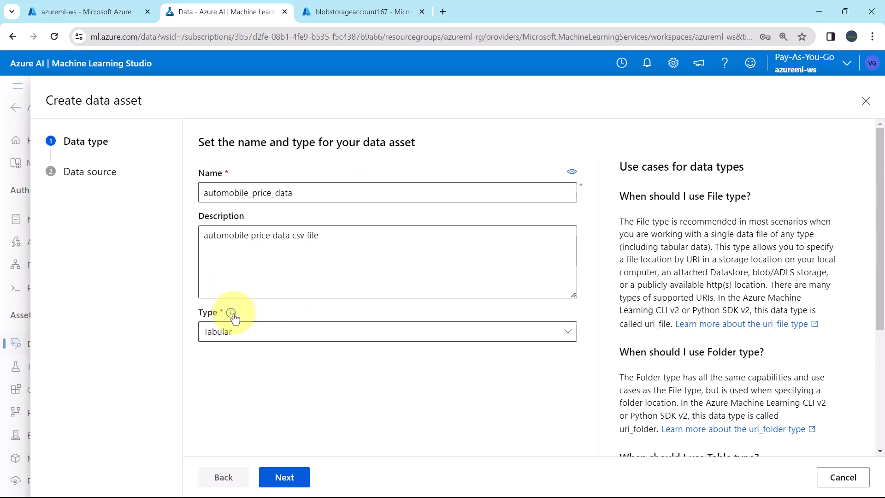
{"action": "left_click", "coordinate": [231, 313]}
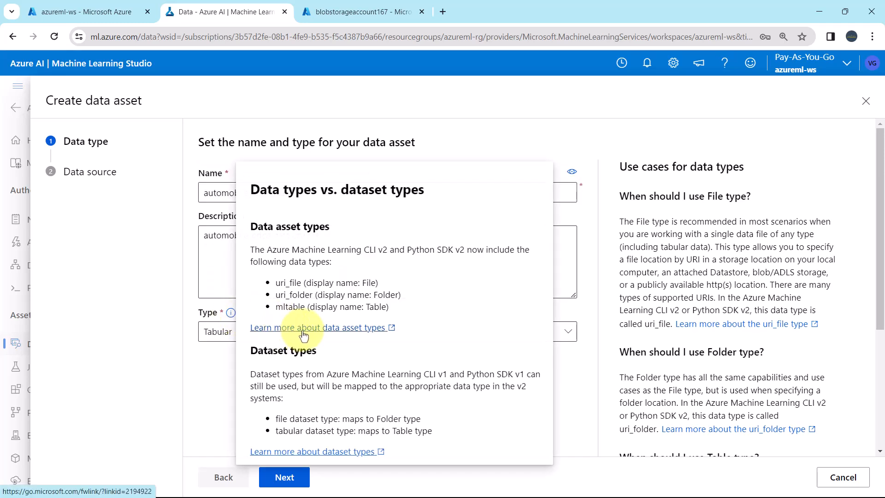
{"action": "left_click", "coordinate": [319, 327]}
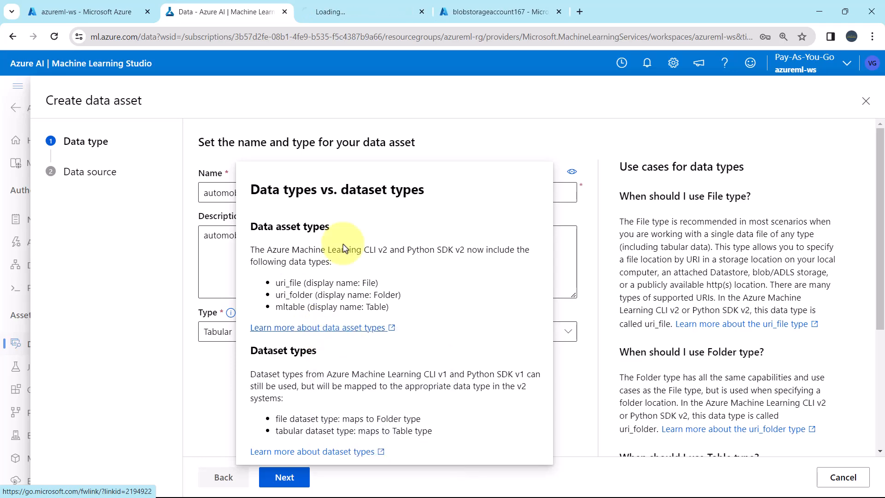
Read the Data concepts data types table, highlighting uri_file and uri_folder
{"action": "left_click", "coordinate": [318, 327]}
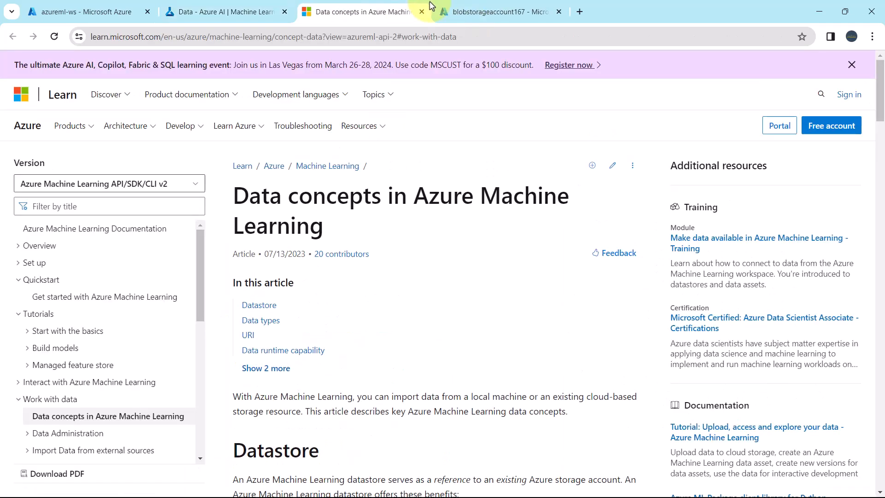
{"action": "mouse_move", "coordinate": [462, 208]}
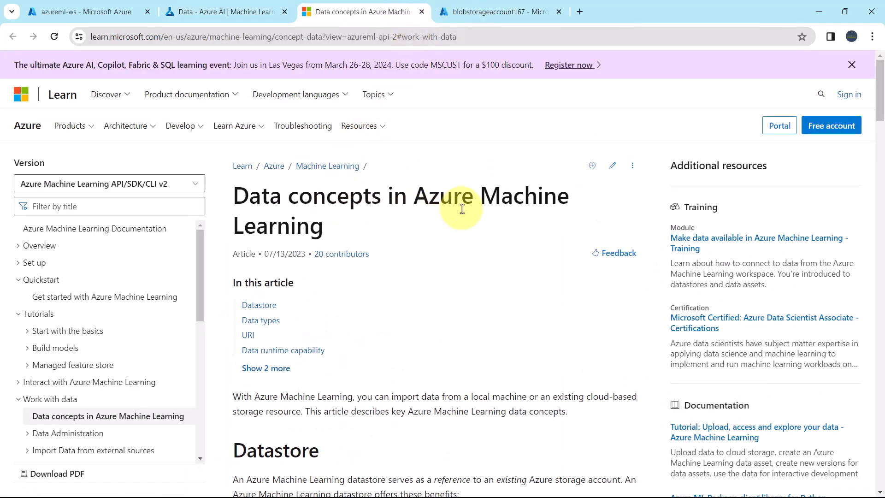
{"action": "scroll", "scroll_direction": "down", "scroll_amount": 3}
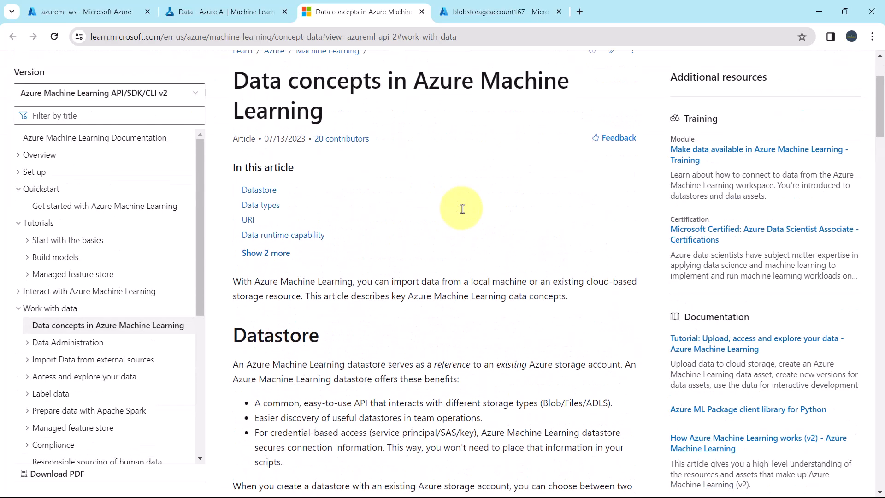
{"action": "scroll", "scroll_direction": "down", "scroll_amount": 3}
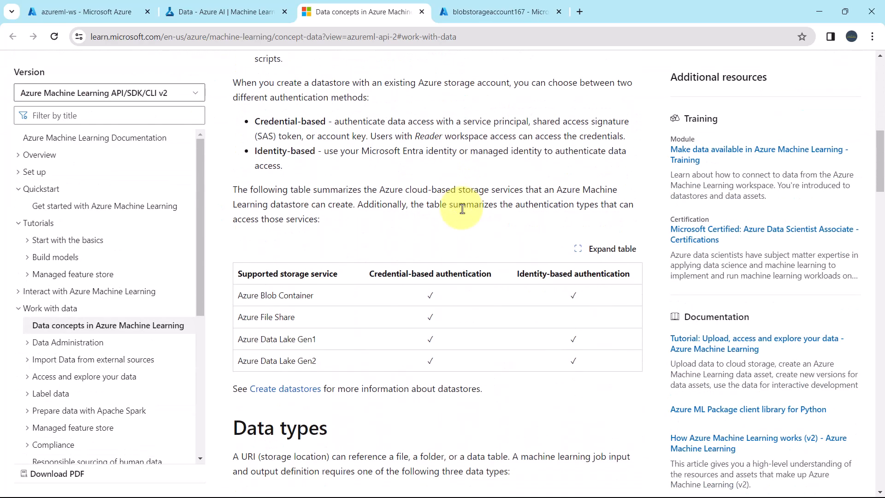
{"action": "scroll", "scroll_direction": "down", "scroll_amount": 3}
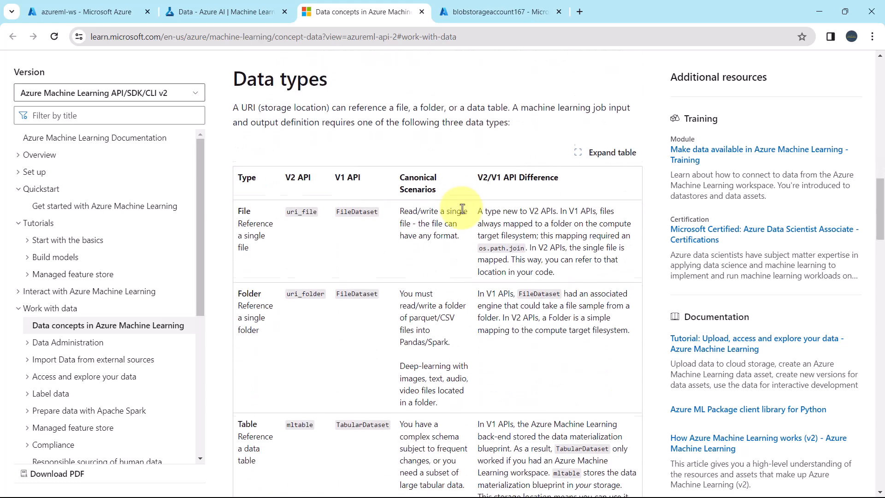
{"action": "mouse_move", "coordinate": [254, 219]}
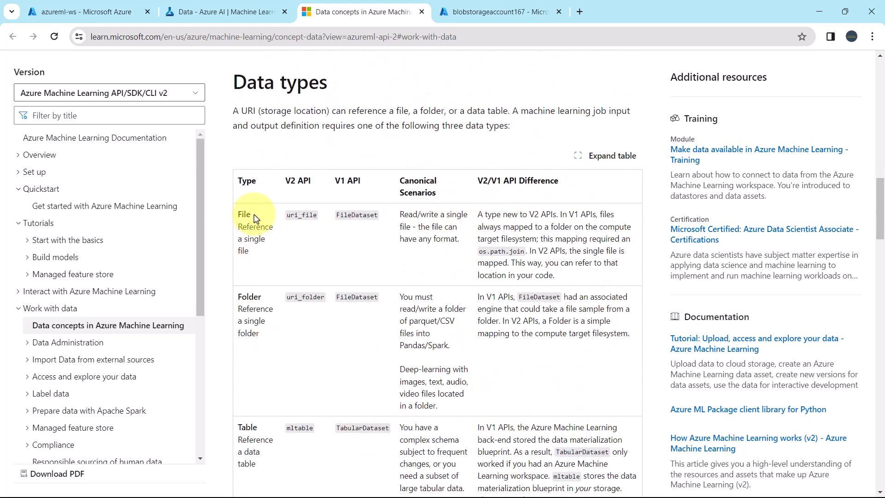
{"action": "mouse_move", "coordinate": [238, 227]}
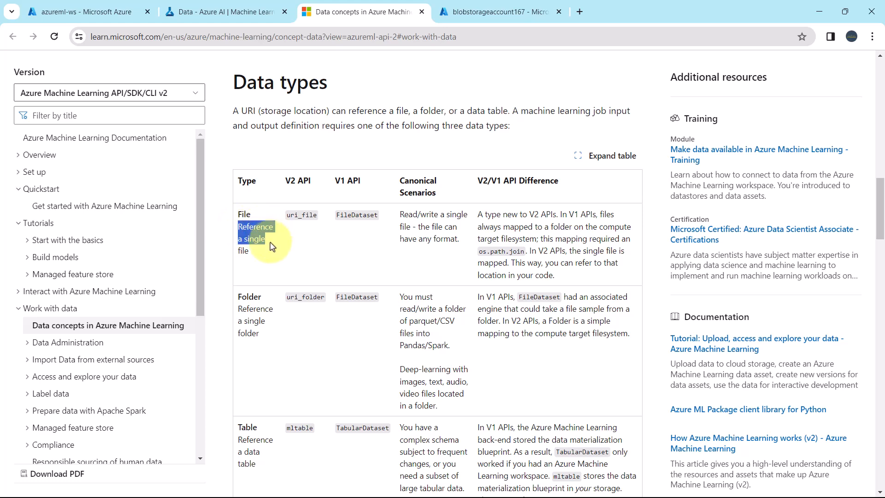
{"action": "mouse_move", "coordinate": [288, 215]}
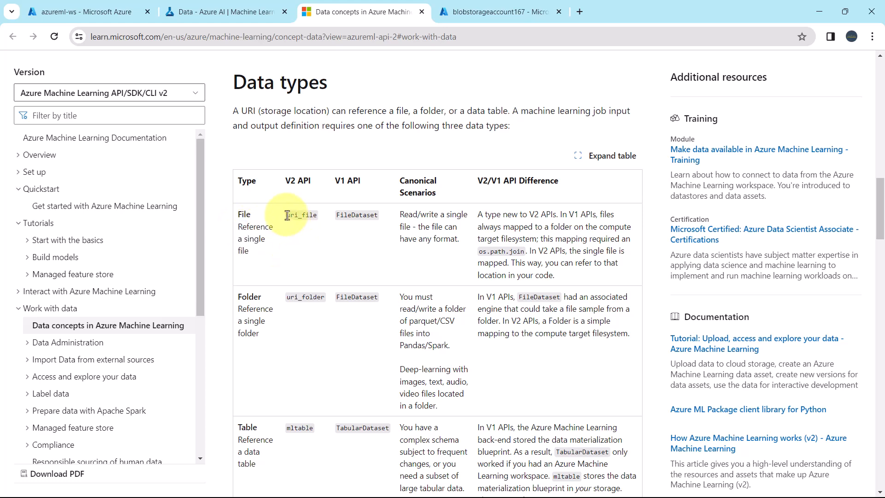
{"action": "double_click", "coordinate": [302, 214]}
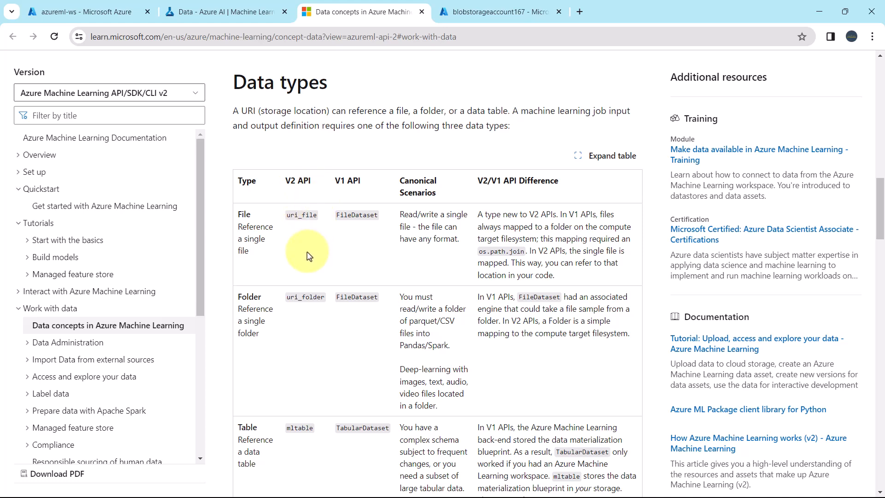
{"action": "mouse_move", "coordinate": [287, 299]}
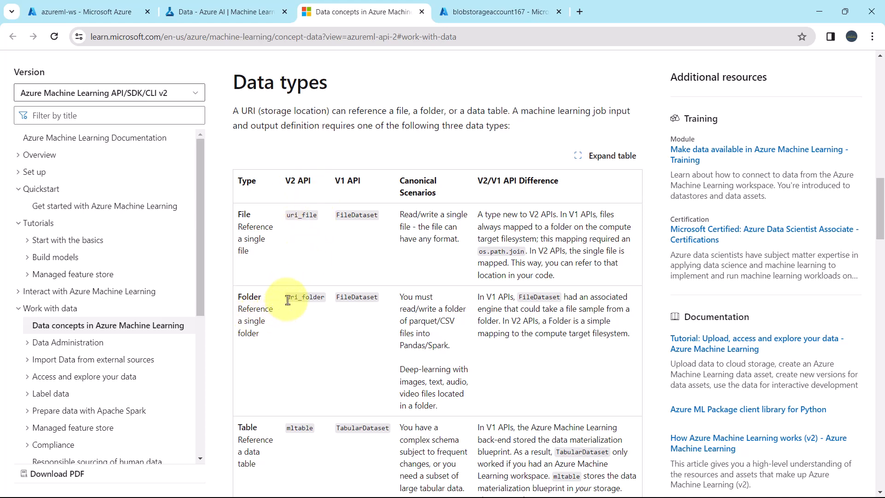
{"action": "double_click", "coordinate": [302, 297]}
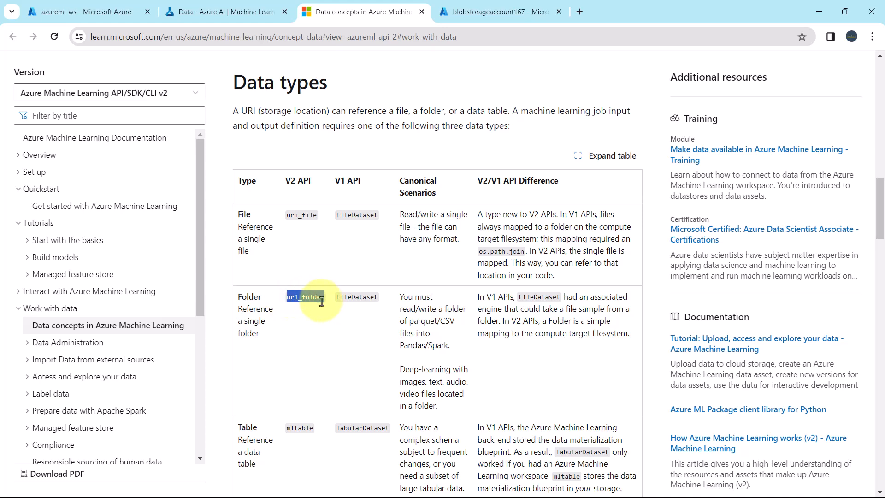
{"action": "scroll", "scroll_direction": "down", "scroll_amount": 3}
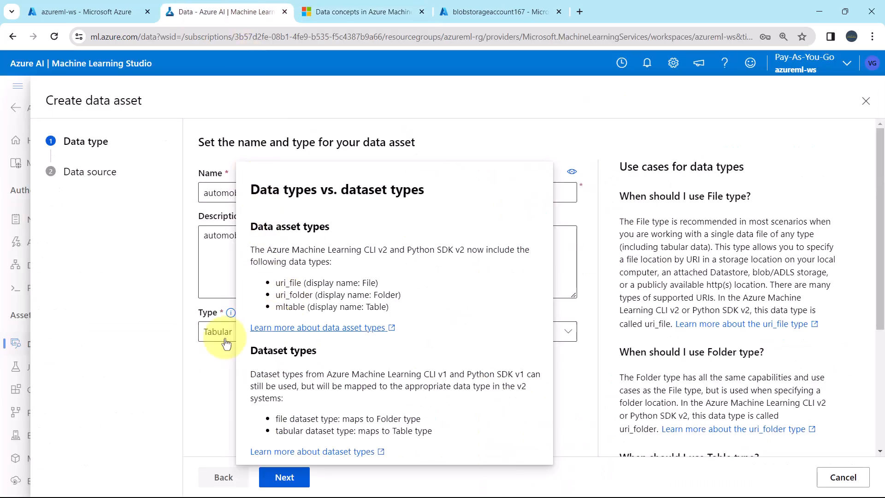
Compare the File, Folder and Table type options, keep Tabular, and close the Learn tab
{"action": "left_click", "coordinate": [218, 332]}
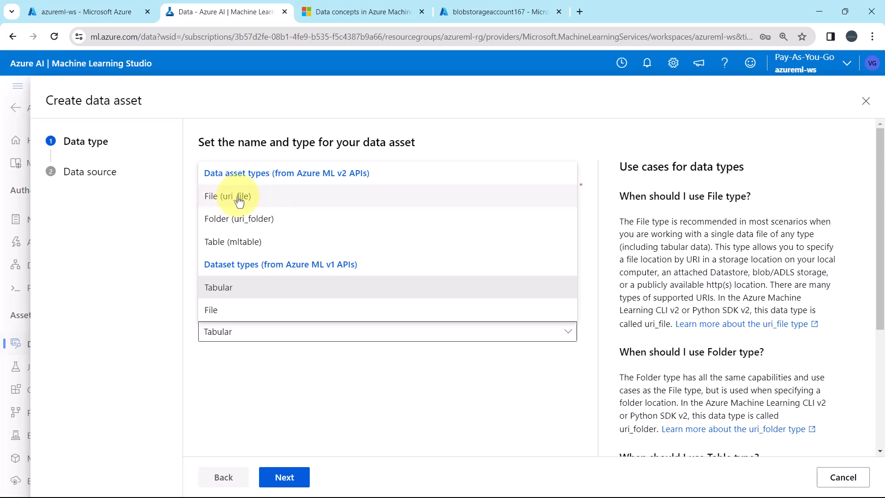
{"action": "mouse_move", "coordinate": [236, 218]}
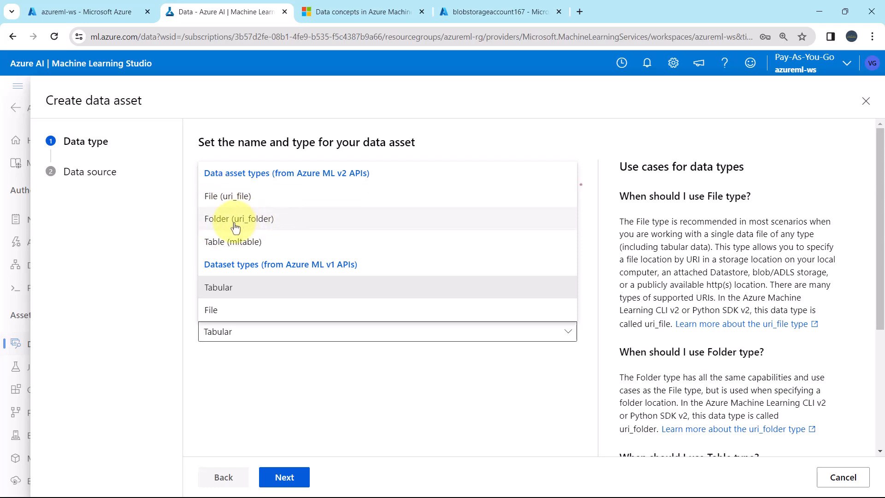
{"action": "mouse_move", "coordinate": [245, 242]}
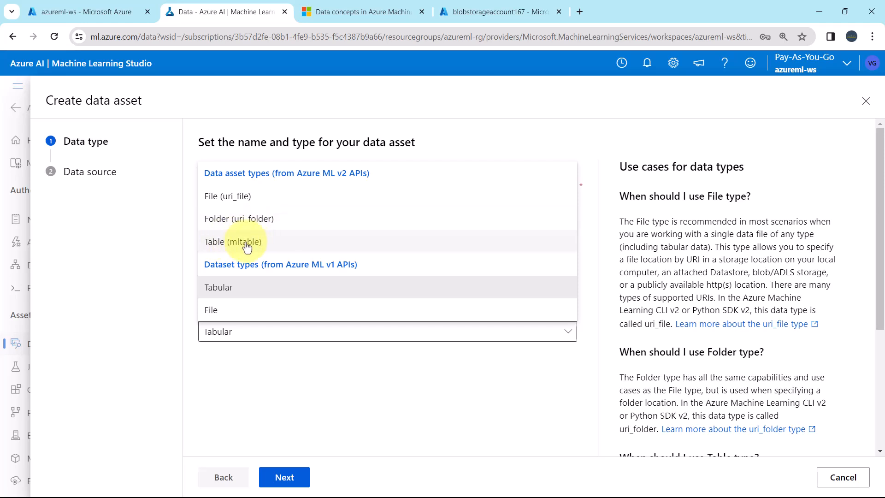
{"action": "mouse_move", "coordinate": [246, 241]}
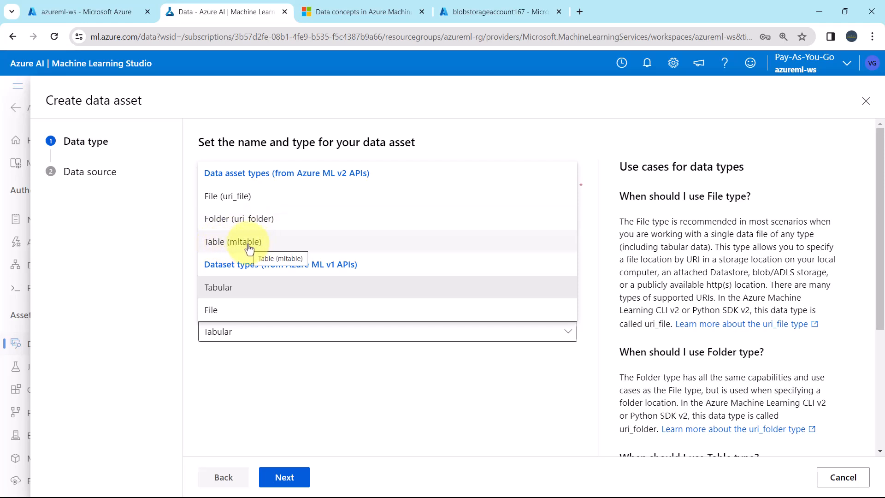
{"action": "mouse_move", "coordinate": [304, 299]}
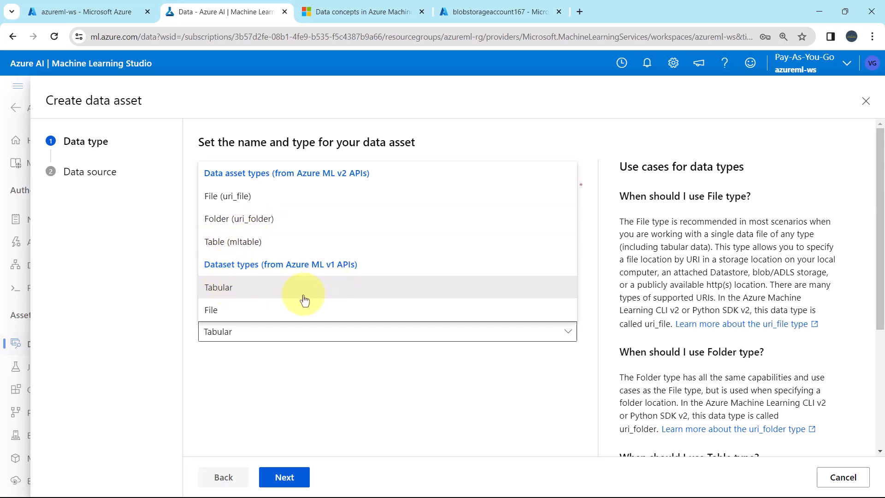
{"action": "mouse_move", "coordinate": [264, 294]}
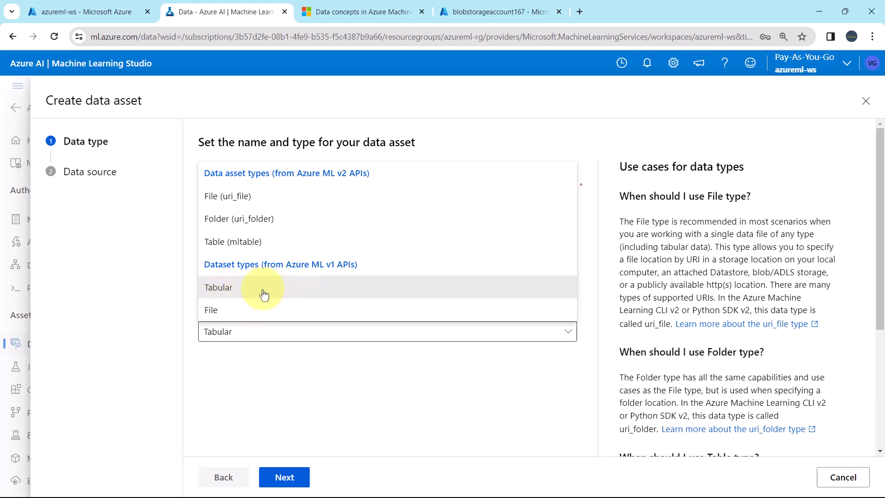
{"action": "left_click", "coordinate": [361, 11]}
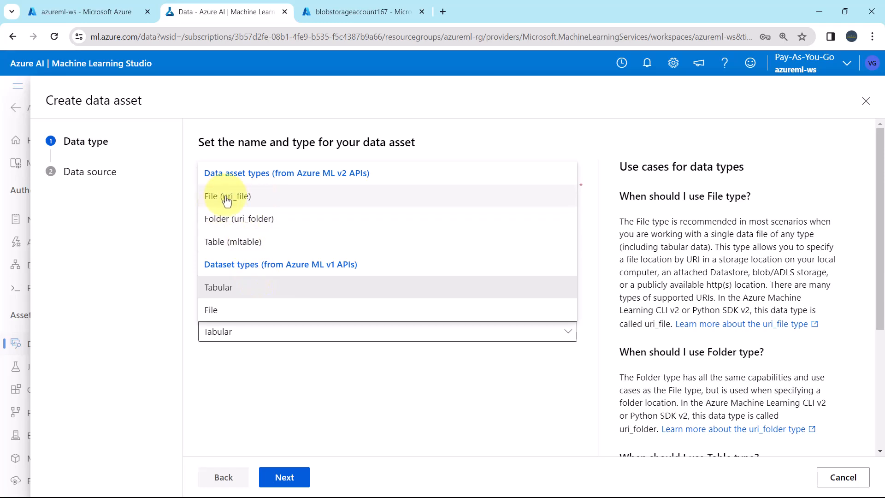
{"action": "mouse_move", "coordinate": [244, 203]}
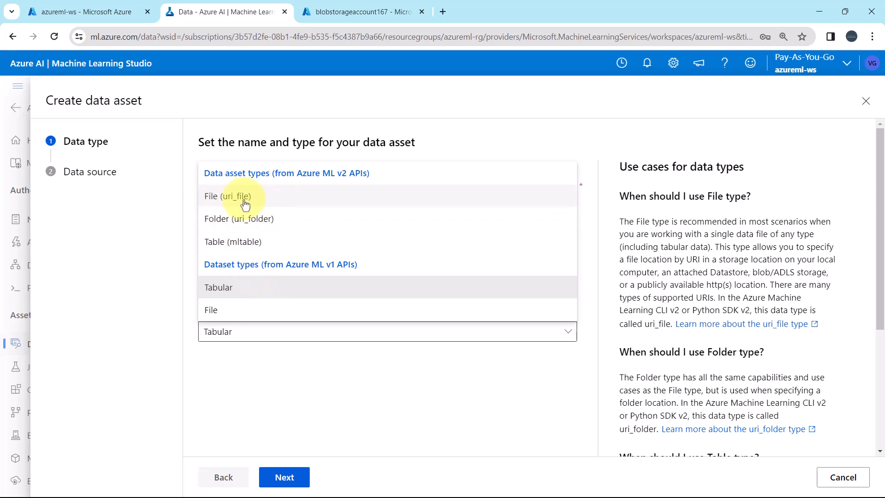
{"action": "mouse_move", "coordinate": [248, 204]}
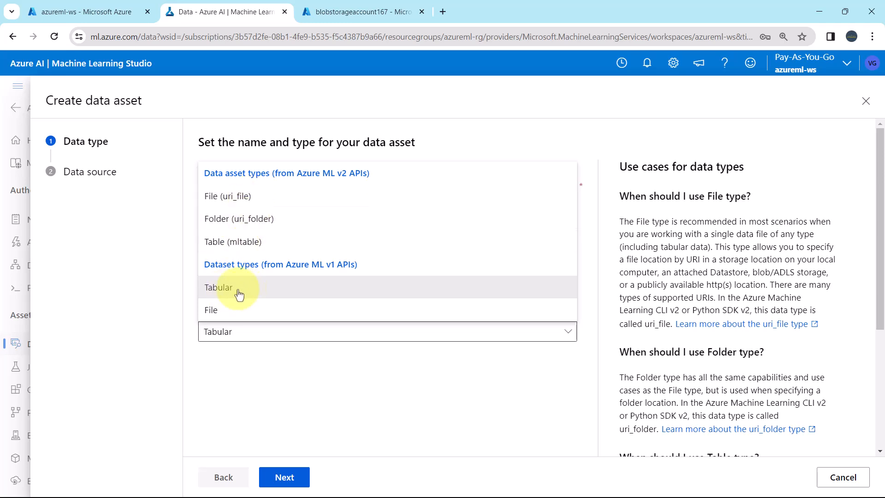
{"action": "mouse_move", "coordinate": [258, 292]}
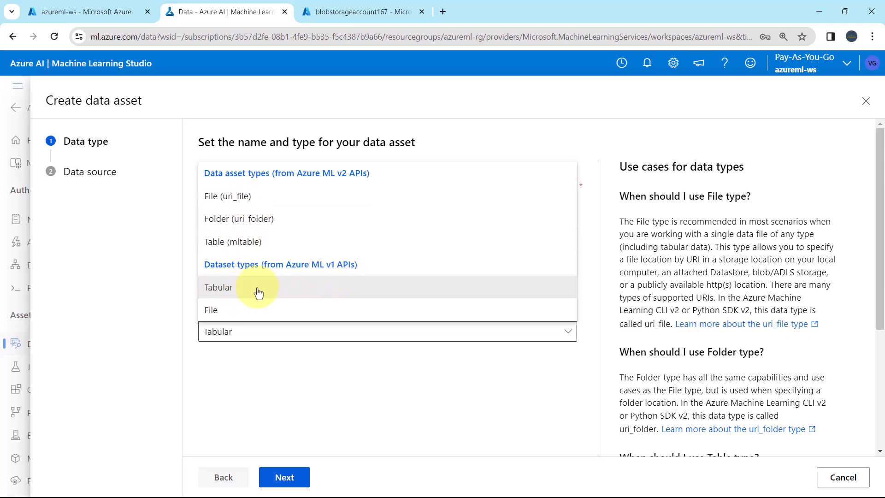
{"action": "left_click", "coordinate": [218, 287]}
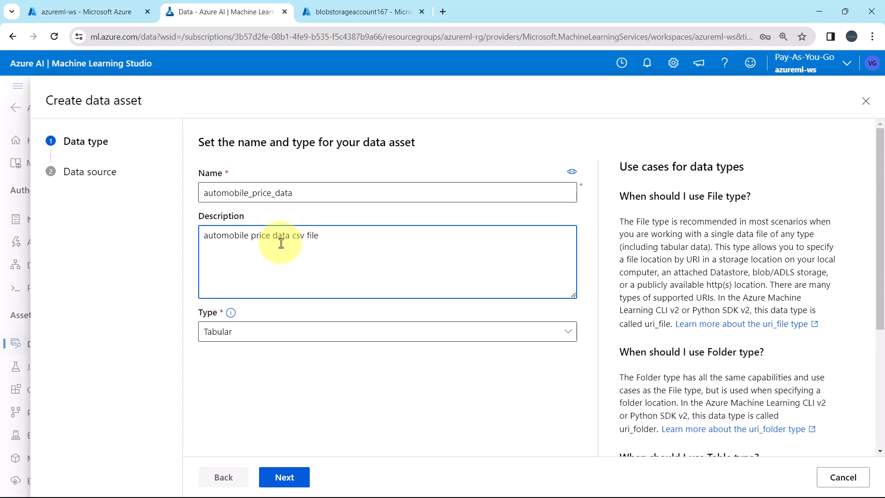
{"action": "mouse_move", "coordinate": [280, 410]}
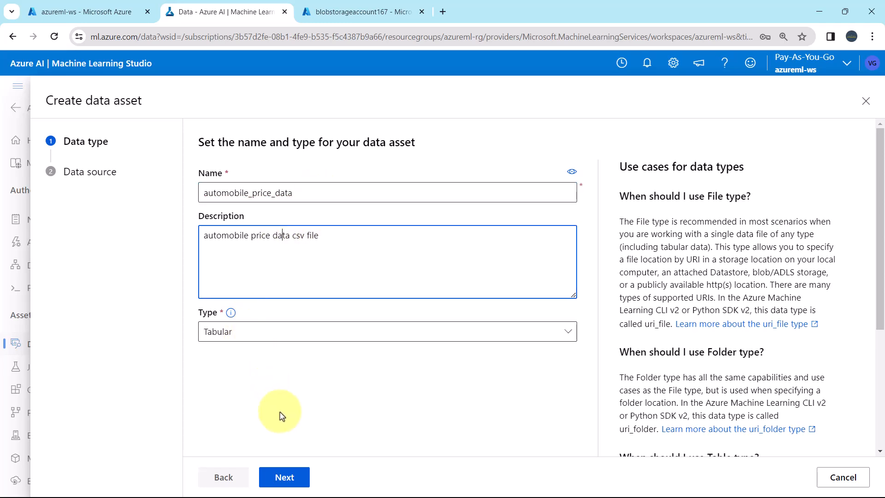
Finish the Tabular data type step and advance to the Data source step
{"action": "scroll", "scroll_direction": "down", "scroll_amount": 3}
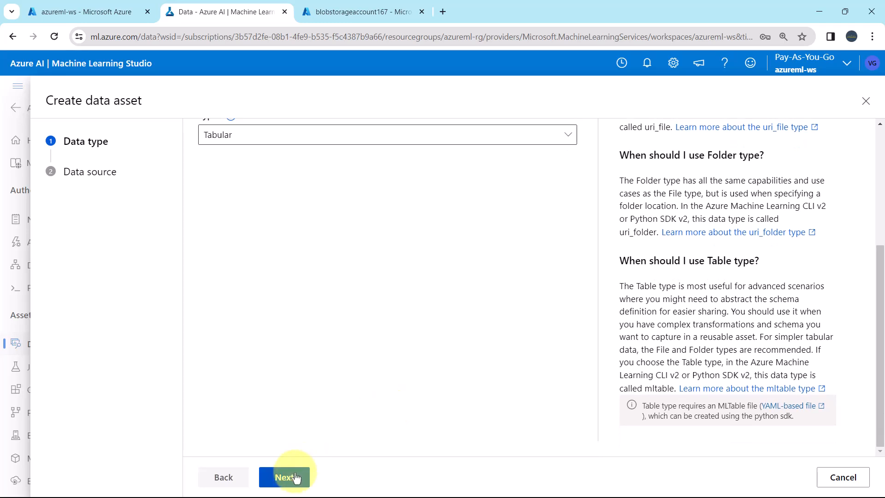
{"action": "left_click", "coordinate": [284, 477]}
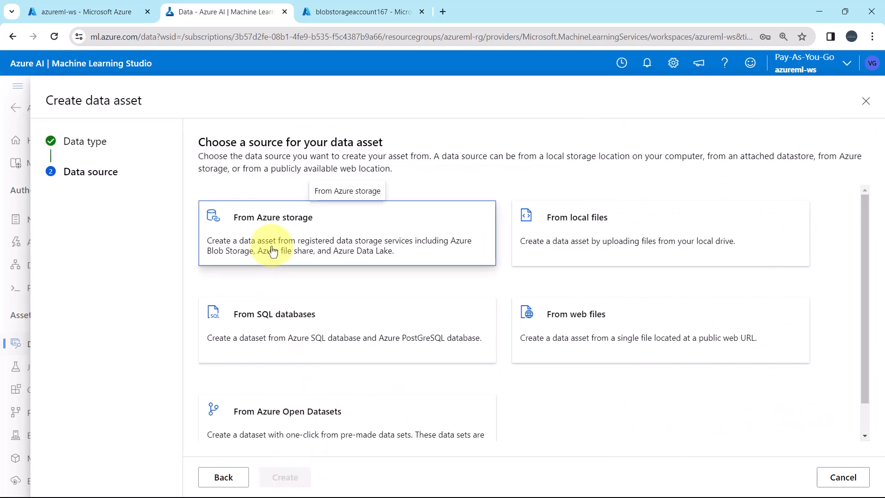
{"action": "mouse_move", "coordinate": [310, 249]}
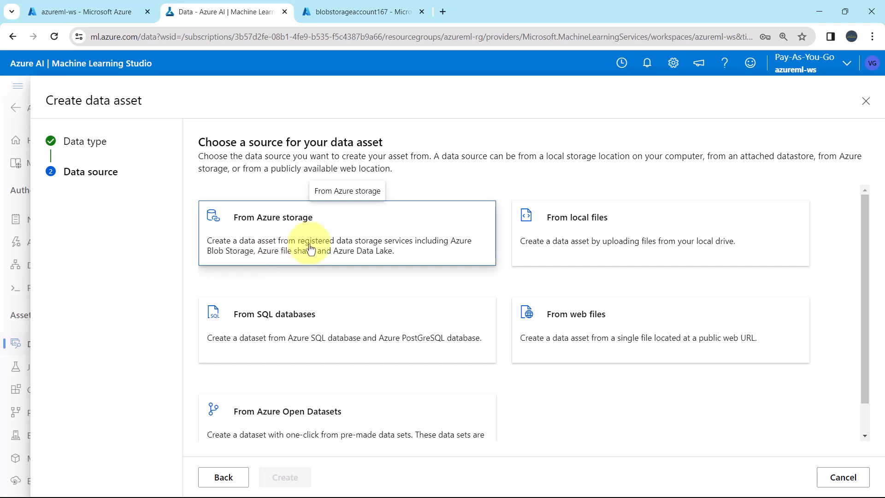
{"action": "mouse_move", "coordinate": [315, 232]}
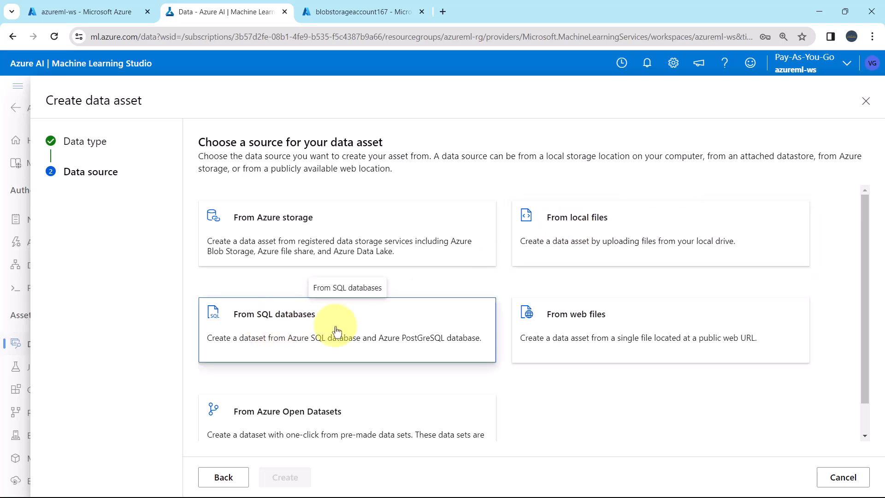
{"action": "mouse_move", "coordinate": [603, 333]}
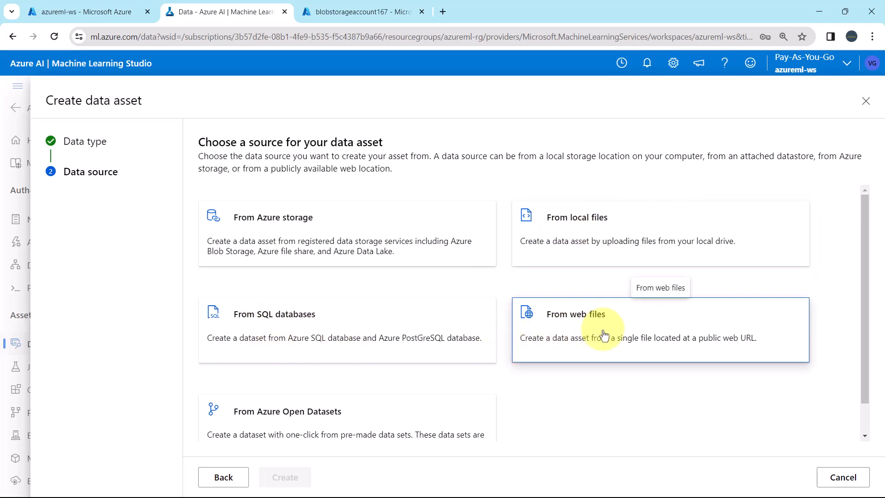
Choose From Azure storage as the data source and advance to datastore selection
{"action": "scroll", "scroll_direction": "down", "scroll_amount": 3}
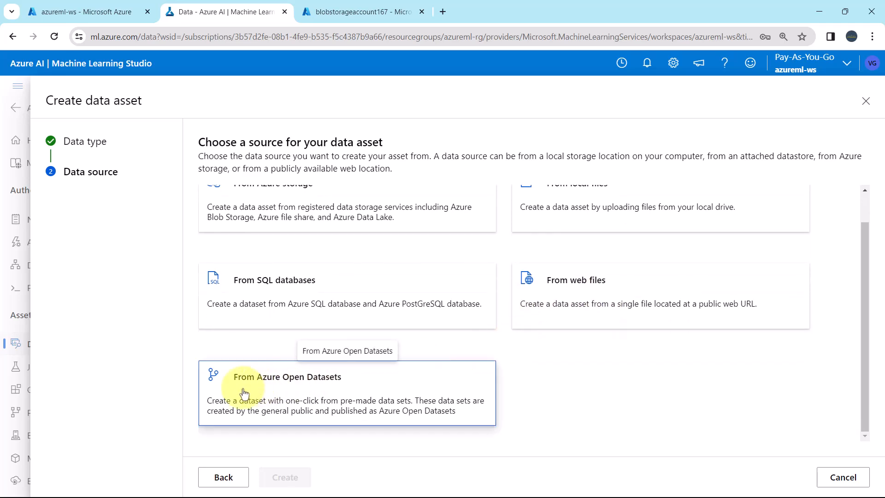
{"action": "scroll", "scroll_direction": "up", "scroll_amount": 3}
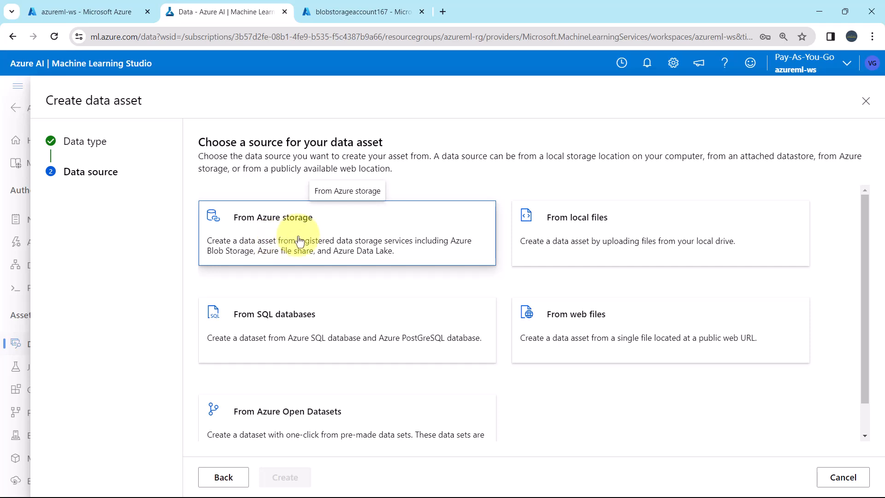
{"action": "left_click", "coordinate": [299, 233]}
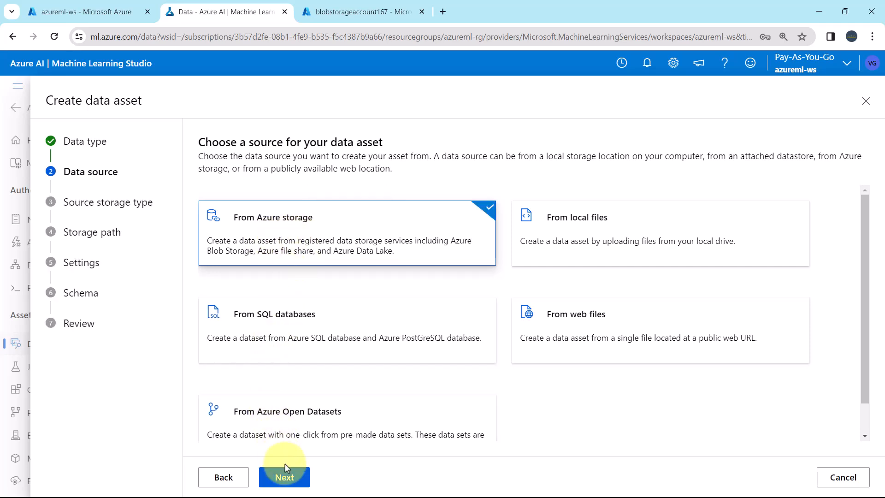
{"action": "left_click", "coordinate": [284, 477]}
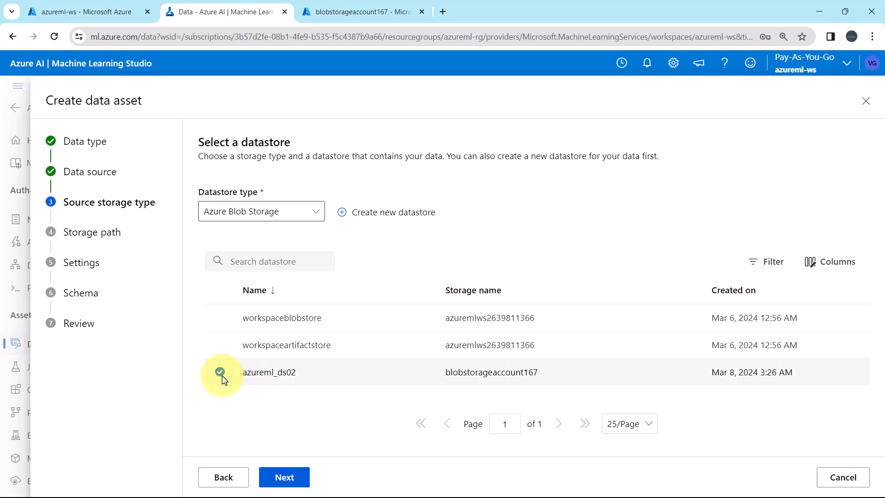
Select the azureml_ds02 Azure Blob Storage datastore and advance to the storage path
{"action": "left_click", "coordinate": [317, 211]}
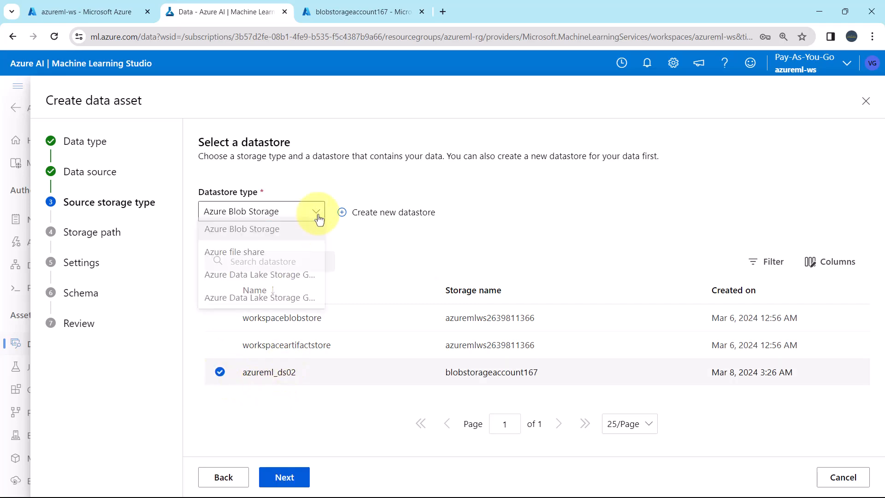
{"action": "left_click", "coordinate": [241, 228]}
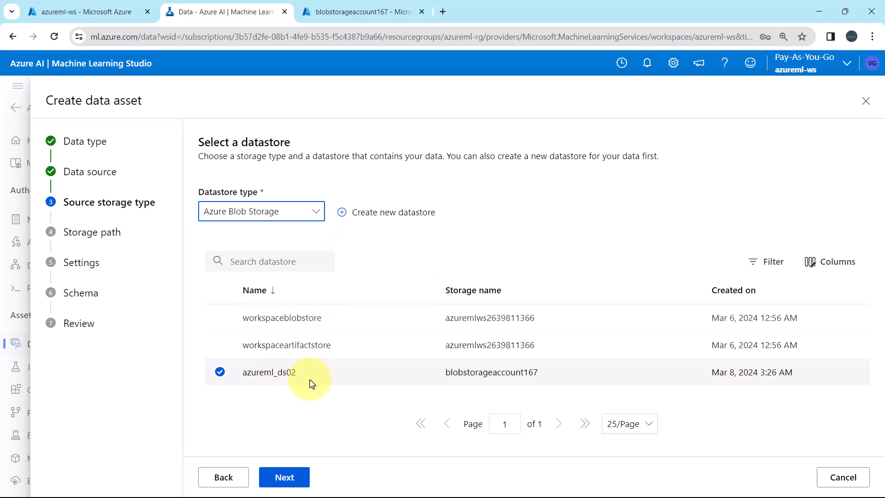
{"action": "left_click", "coordinate": [284, 477]}
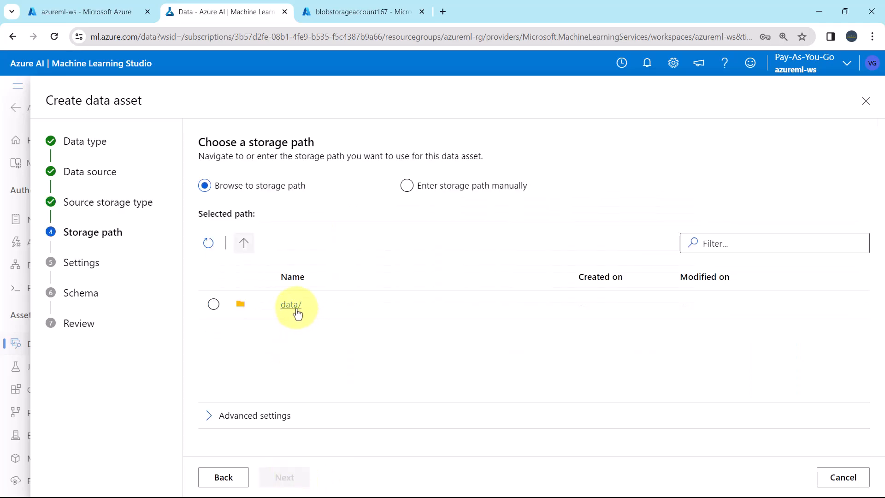
Set the storage path to data/Automobile Price Data.csv with advanced settings collapsed
{"action": "left_click", "coordinate": [289, 304]}
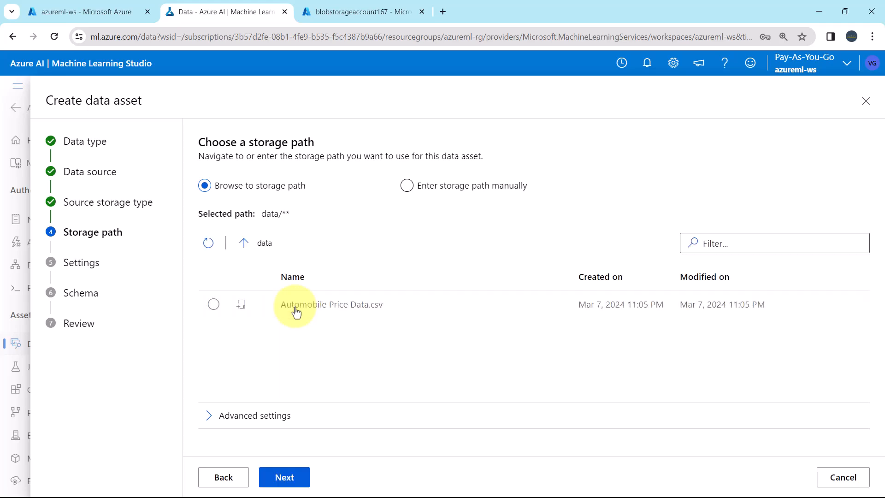
{"action": "left_click", "coordinate": [213, 304]}
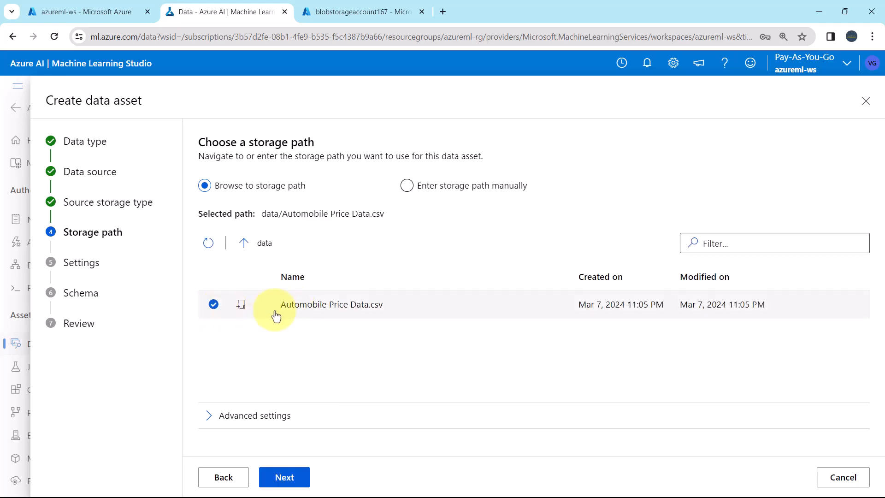
{"action": "mouse_move", "coordinate": [409, 316]}
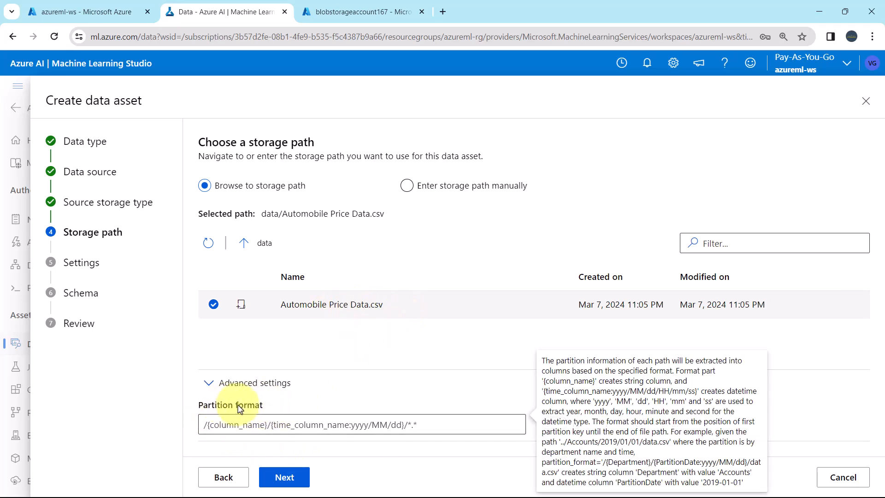
{"action": "mouse_move", "coordinate": [292, 412]}
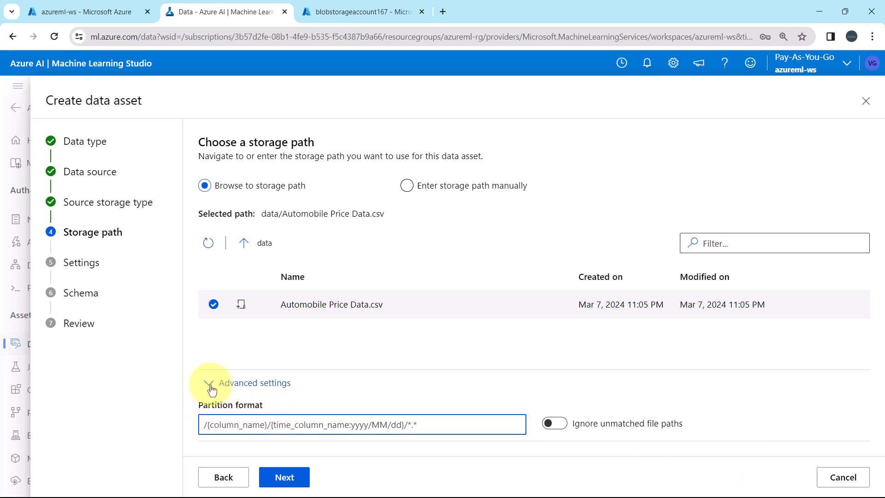
{"action": "left_click", "coordinate": [284, 477]}
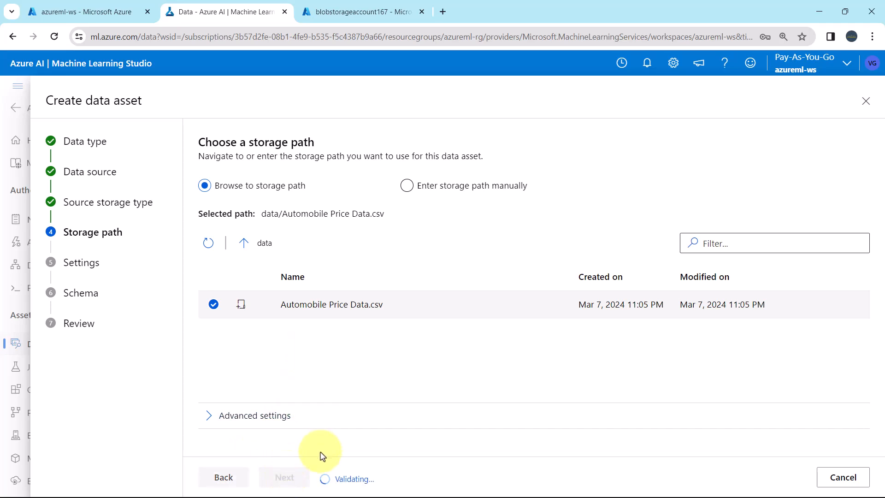
{"action": "left_click", "coordinate": [284, 476]}
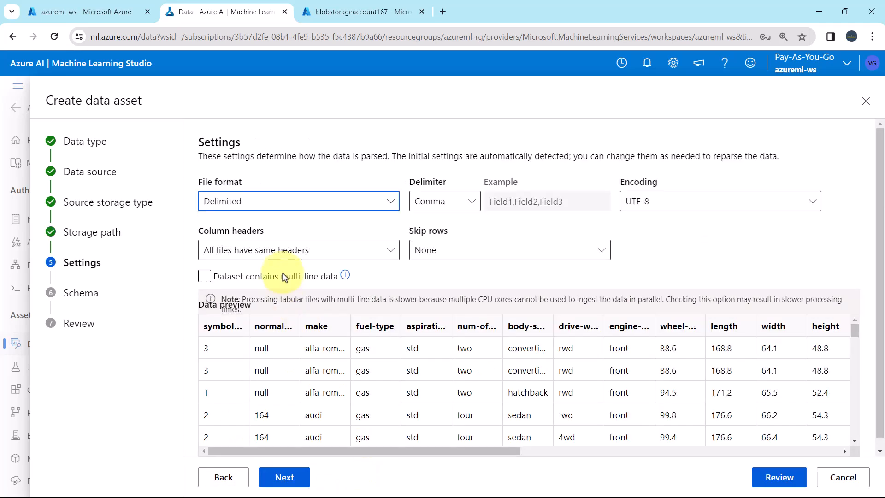
{"action": "mouse_move", "coordinate": [243, 169]}
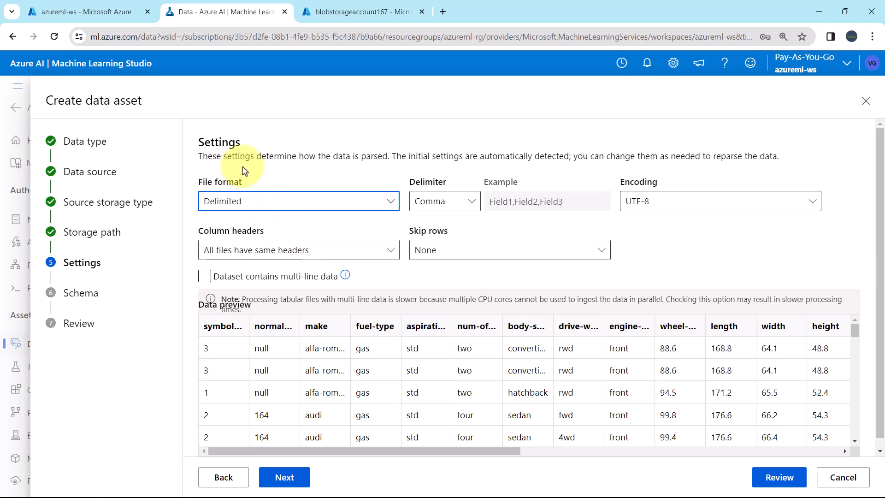
{"action": "mouse_move", "coordinate": [393, 201]}
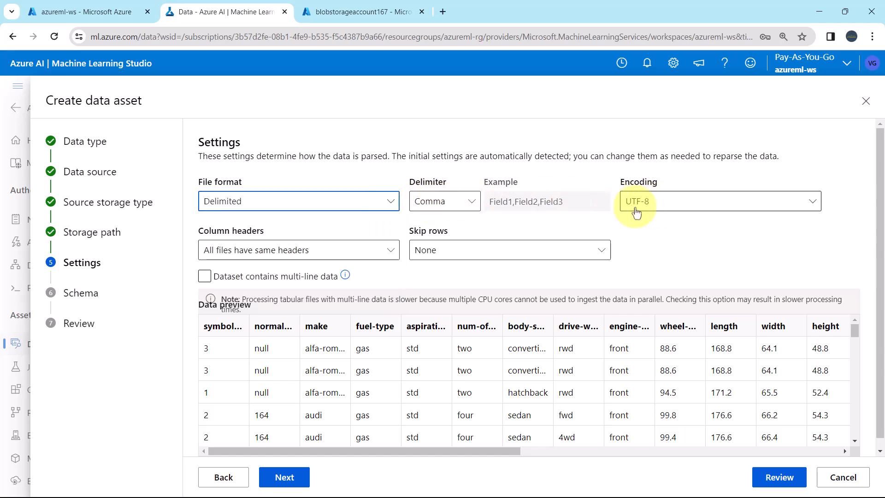
{"action": "mouse_move", "coordinate": [285, 249]}
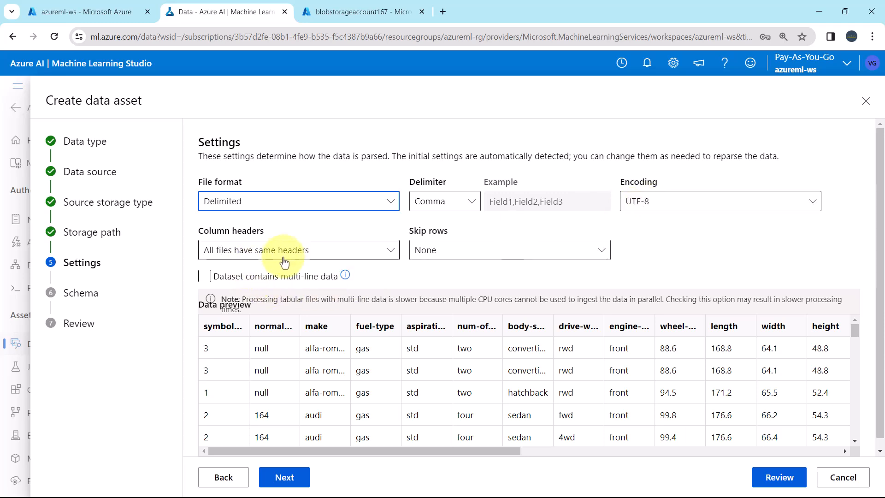
{"action": "mouse_move", "coordinate": [294, 259]}
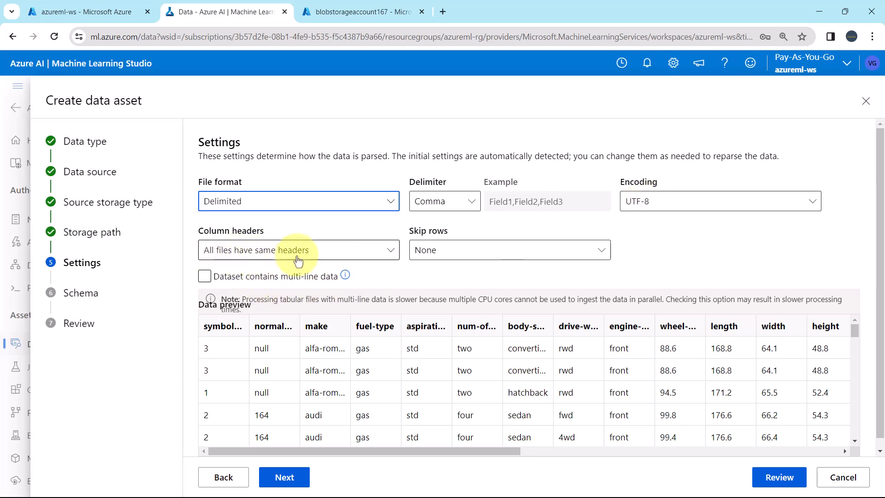
{"action": "mouse_move", "coordinate": [446, 250]}
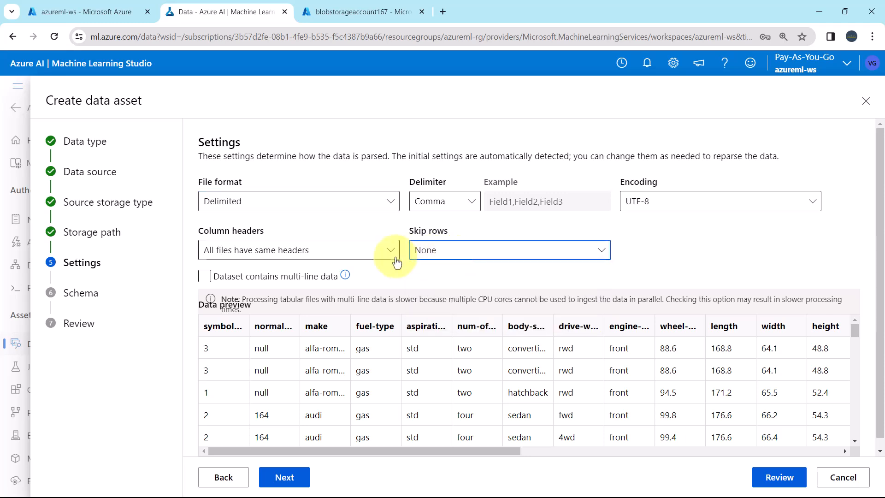
{"action": "mouse_move", "coordinate": [407, 269]}
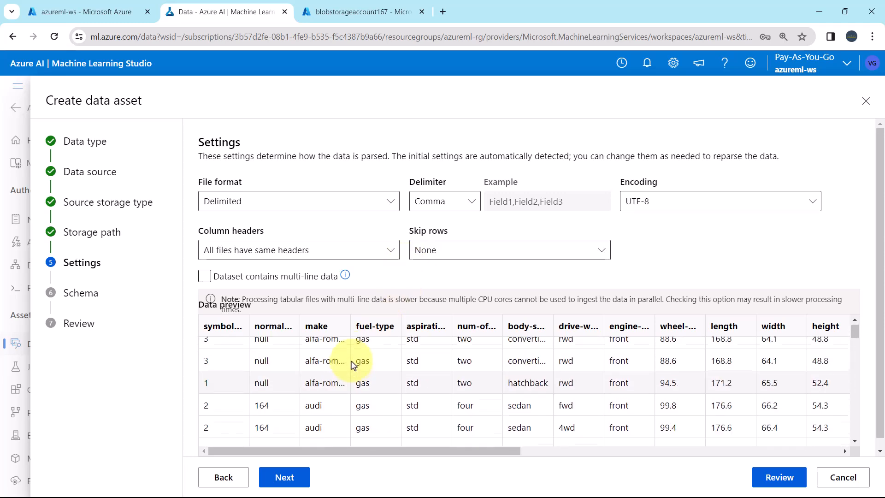
Accept Delimited, comma, UTF-8 parsing with shared headers and no multi-line data
{"action": "left_click", "coordinate": [204, 276]}
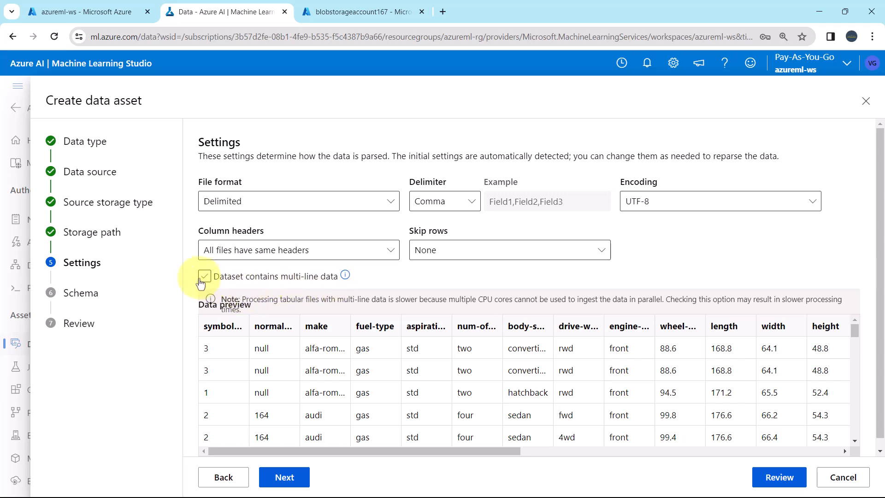
{"action": "left_click", "coordinate": [205, 276]}
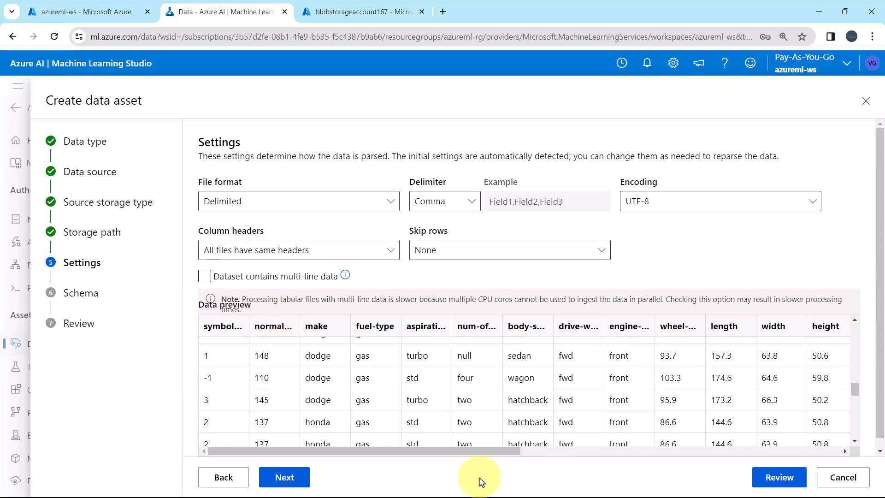
{"action": "left_click", "coordinate": [283, 476]}
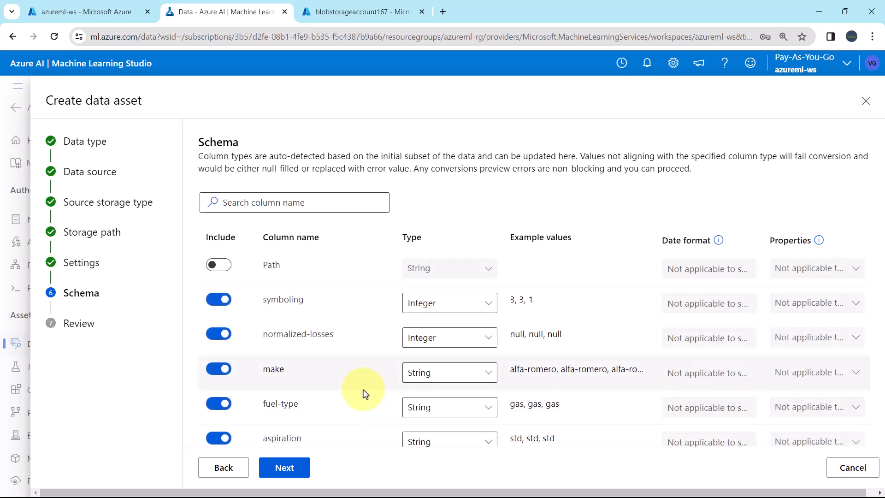
{"action": "mouse_move", "coordinate": [361, 392]}
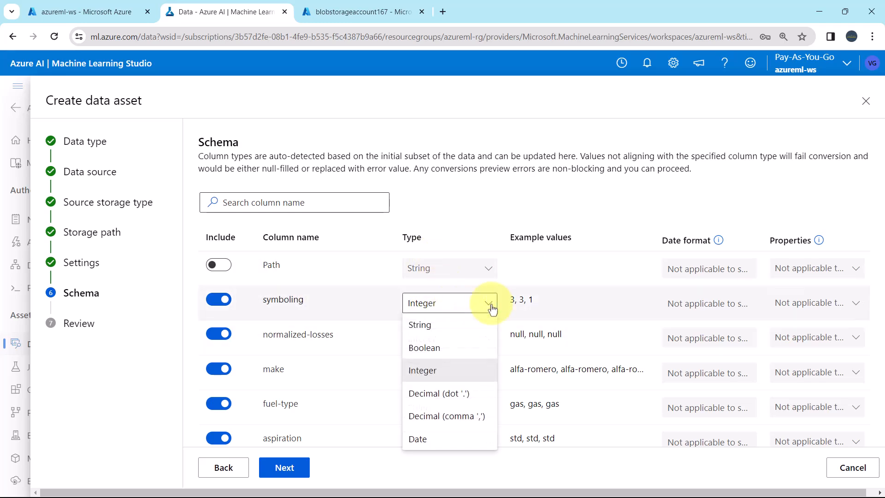
{"action": "mouse_move", "coordinate": [450, 332]}
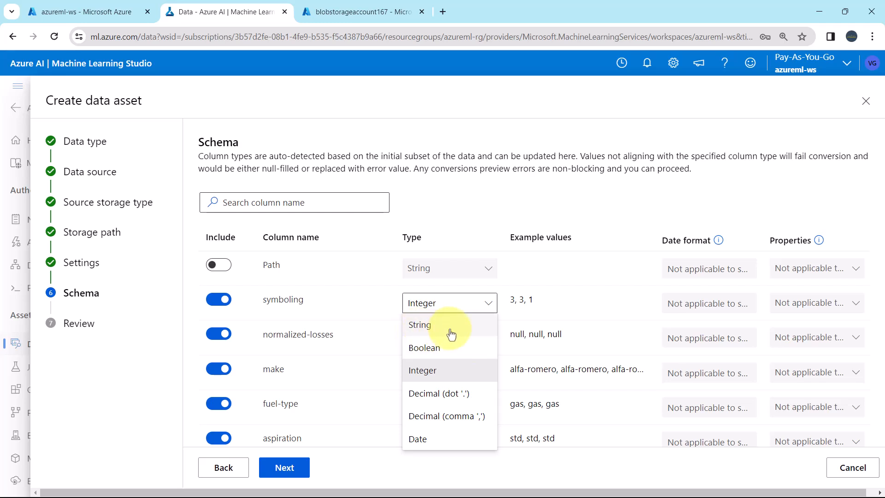
{"action": "mouse_move", "coordinate": [432, 393]}
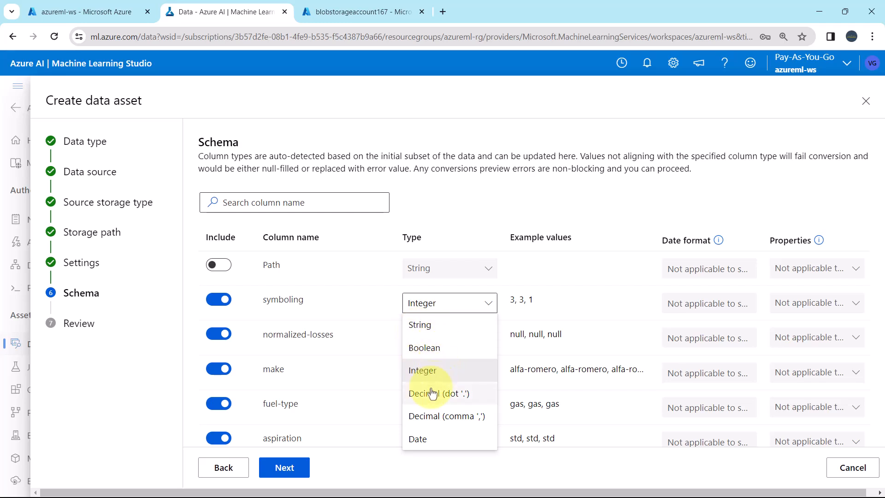
{"action": "mouse_move", "coordinate": [441, 403]}
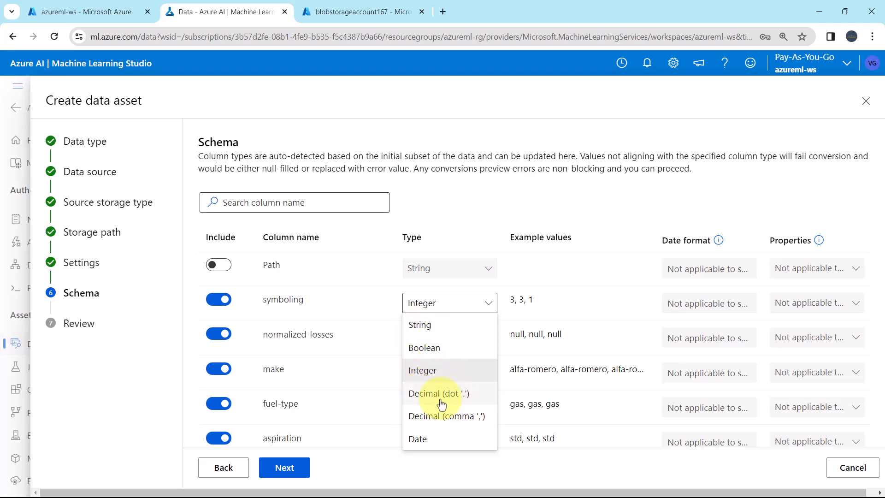
{"action": "mouse_move", "coordinate": [442, 416]}
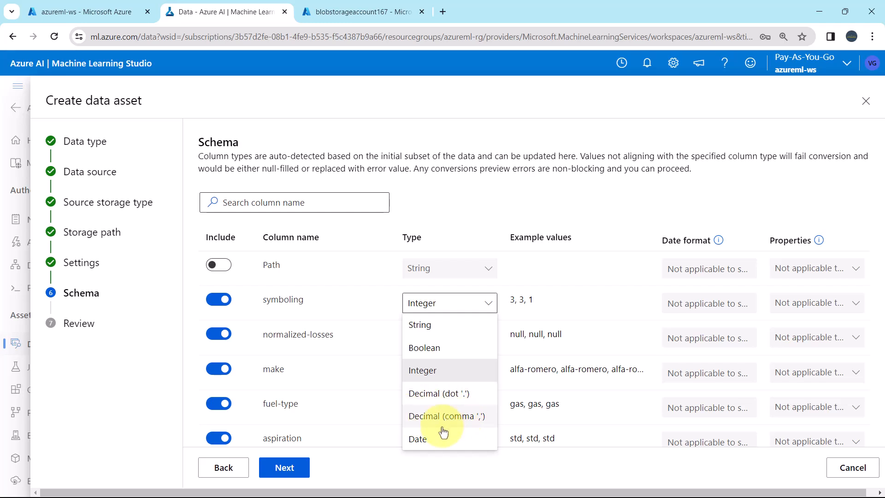
{"action": "mouse_move", "coordinate": [496, 231]}
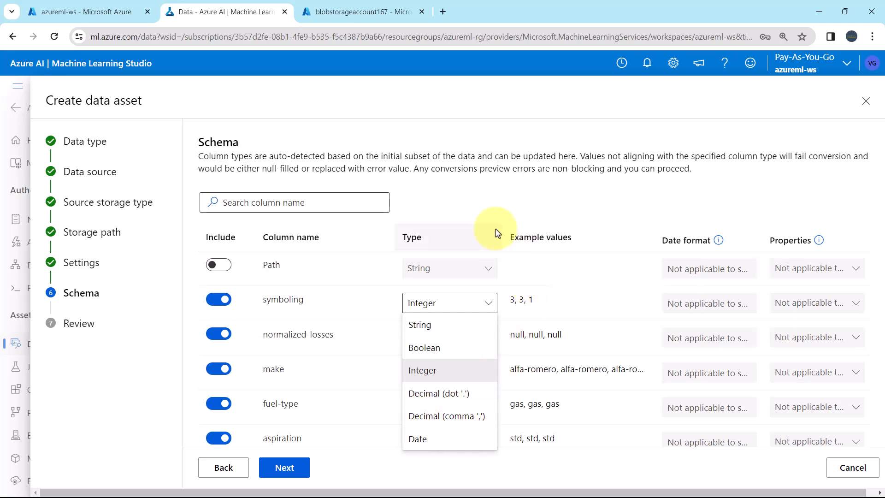
Keep symboling as Integer and leave the other detected column types unchanged
{"action": "left_click", "coordinate": [422, 369]}
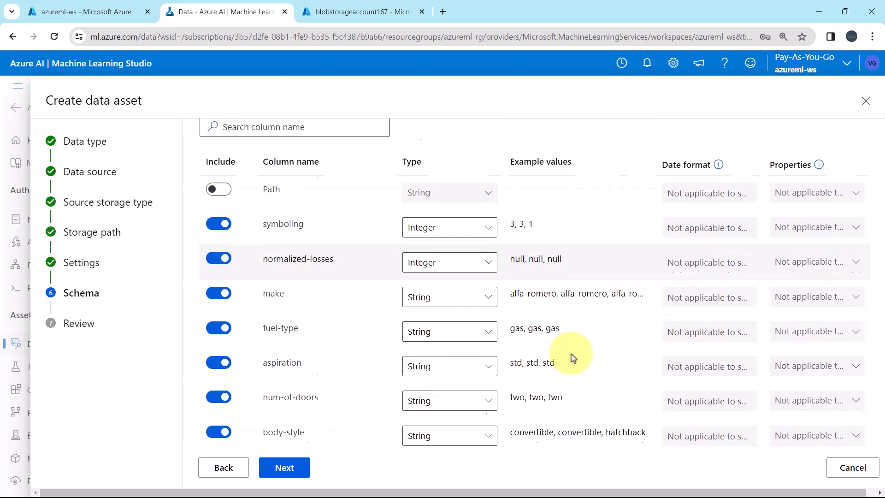
{"action": "scroll", "scroll_direction": "up", "scroll_amount": 3}
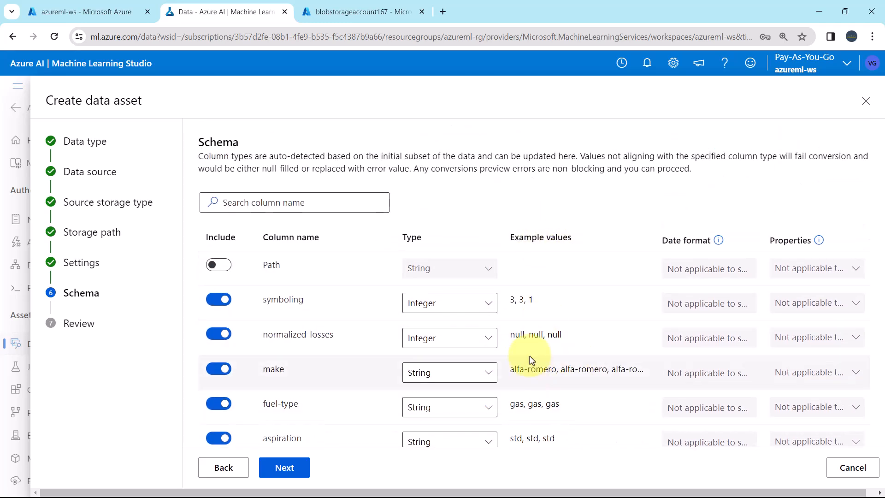
{"action": "mouse_move", "coordinate": [683, 282]}
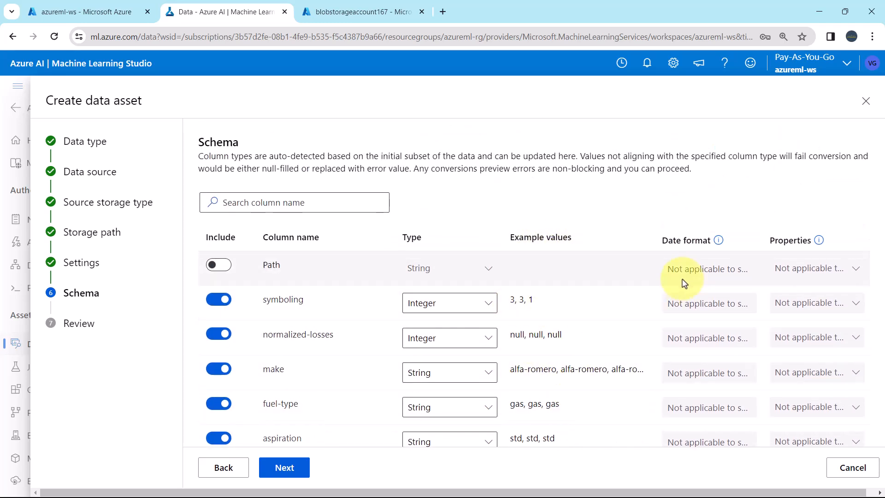
{"action": "mouse_move", "coordinate": [776, 333]}
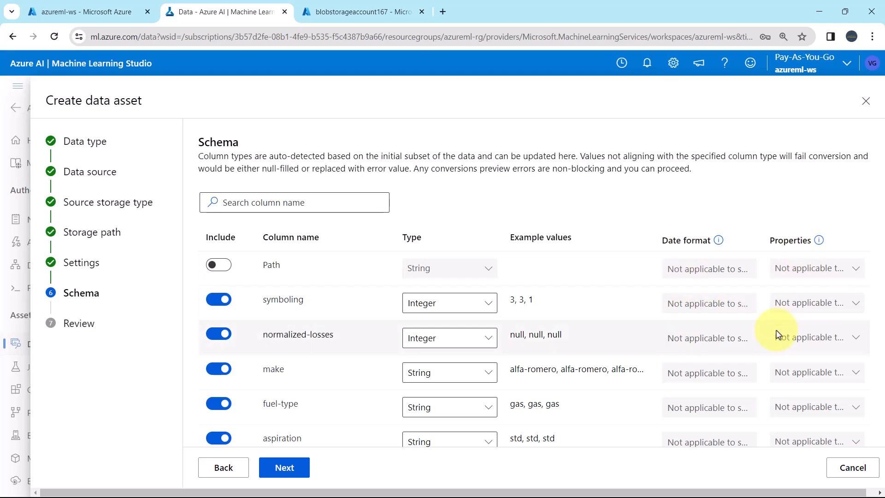
{"action": "mouse_move", "coordinate": [500, 330]}
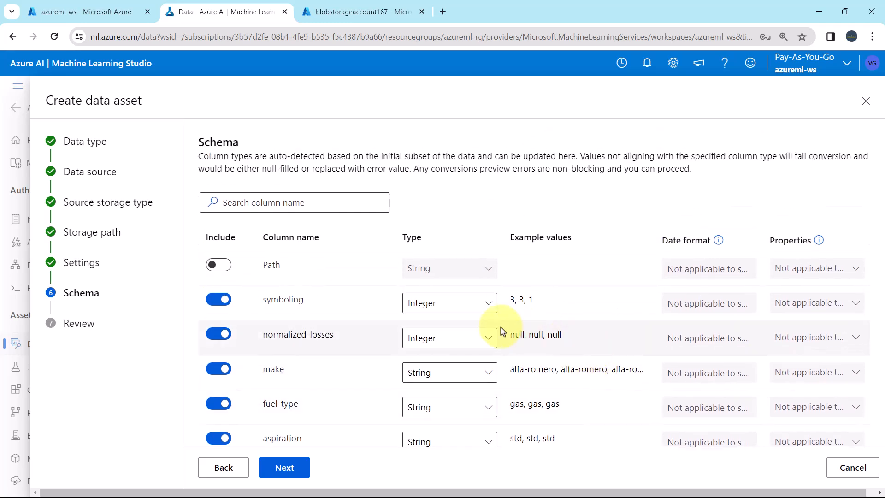
Look over the Review summary, then create the automobile_price_data asset
{"action": "left_click", "coordinate": [284, 467]}
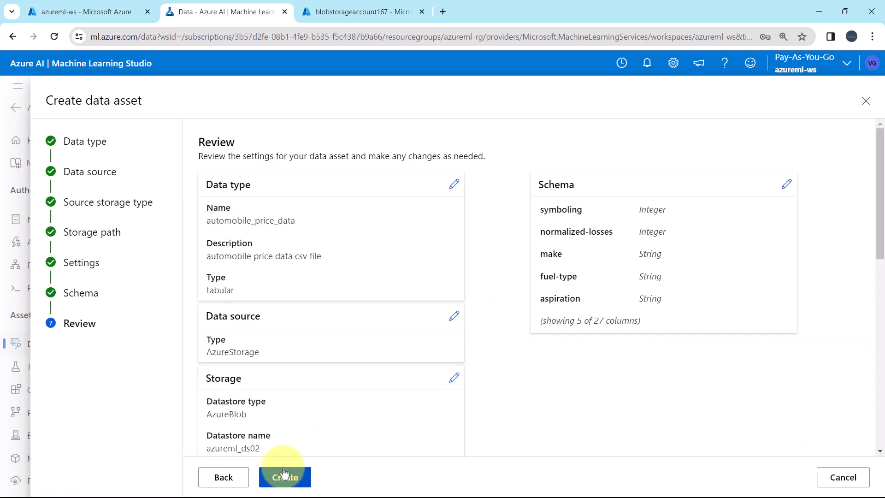
{"action": "scroll", "scroll_direction": "down", "scroll_amount": 3}
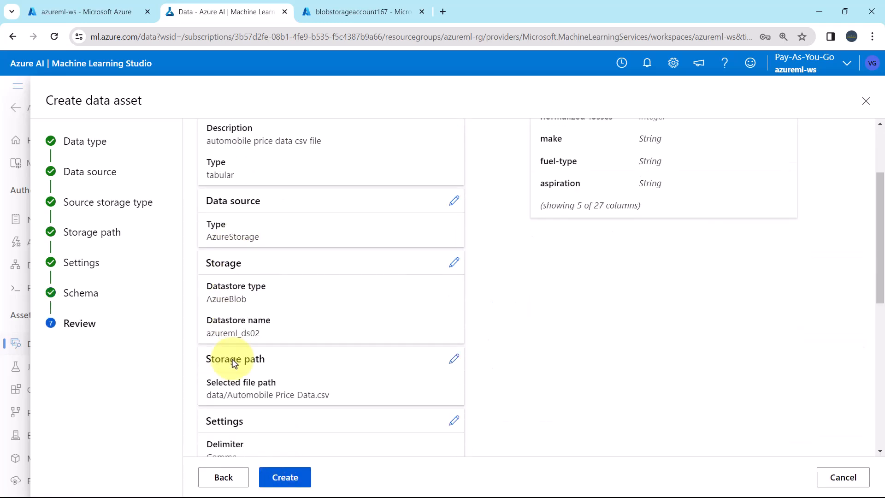
{"action": "scroll", "scroll_direction": "up", "scroll_amount": 3}
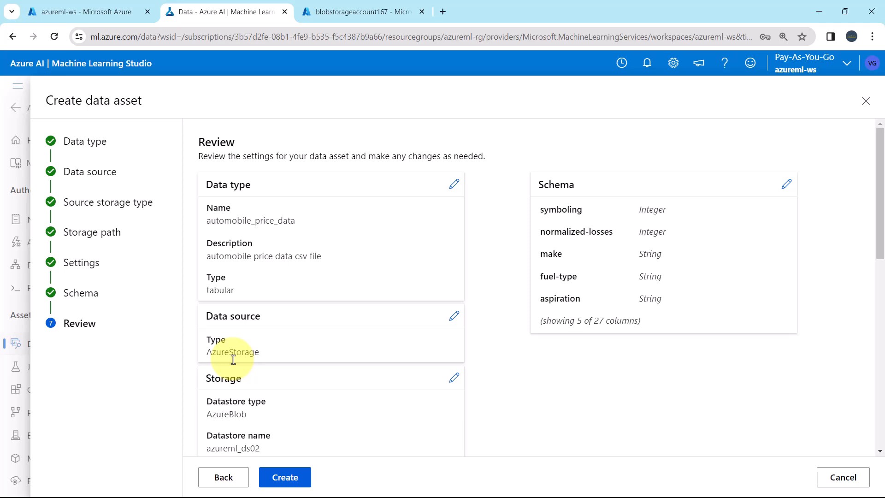
{"action": "mouse_move", "coordinate": [394, 230]}
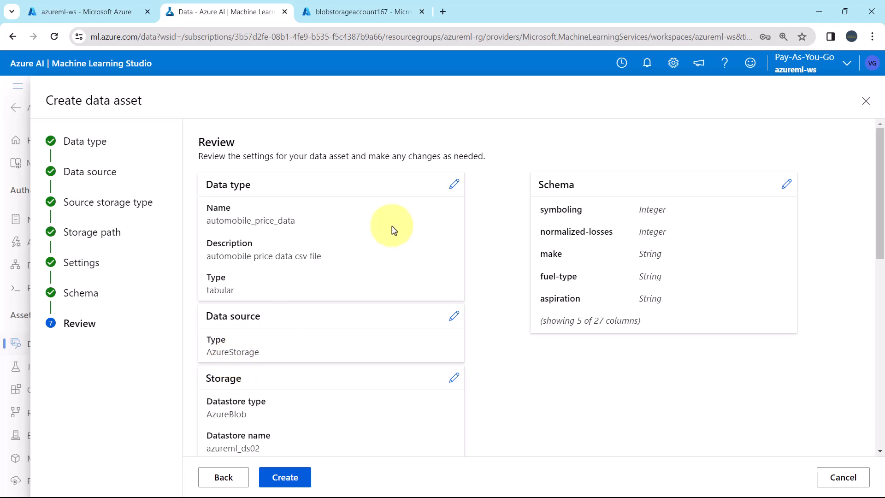
{"action": "mouse_move", "coordinate": [445, 280]}
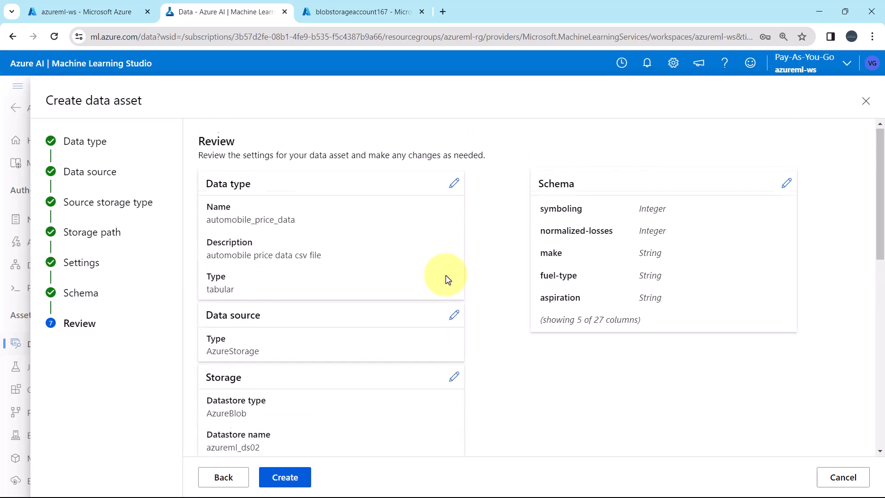
{"action": "scroll", "scroll_direction": "down", "scroll_amount": 3}
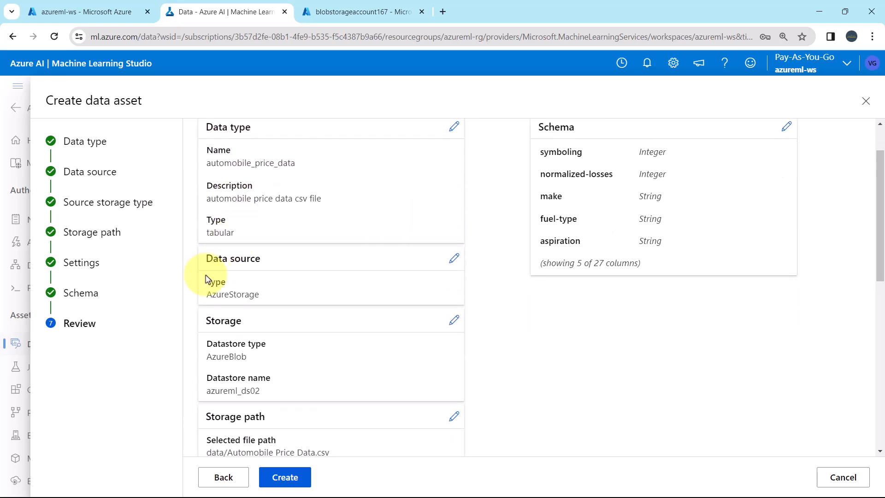
{"action": "scroll", "scroll_direction": "down", "scroll_amount": 3}
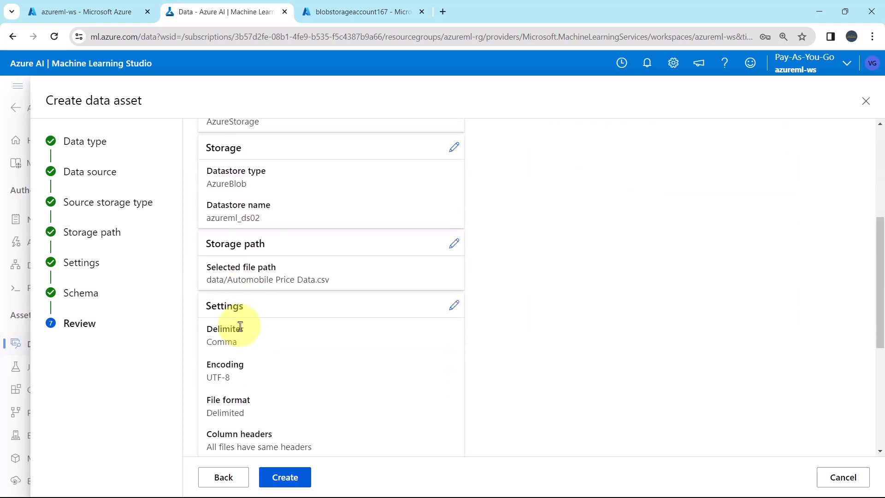
{"action": "scroll", "scroll_direction": "down", "scroll_amount": 3}
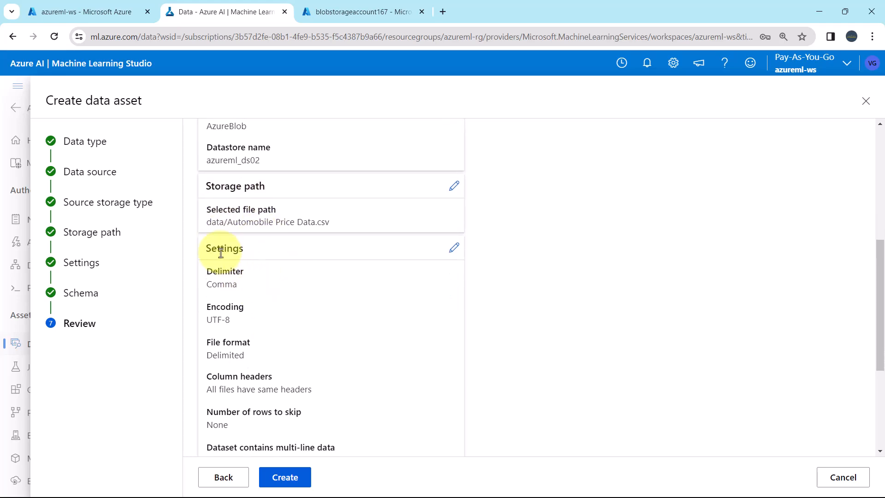
{"action": "scroll", "scroll_direction": "up", "scroll_amount": 3}
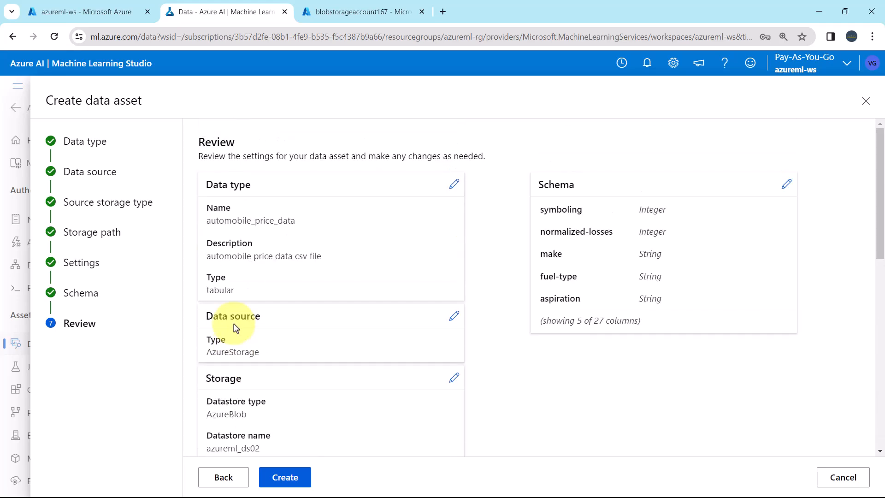
{"action": "mouse_move", "coordinate": [314, 438]}
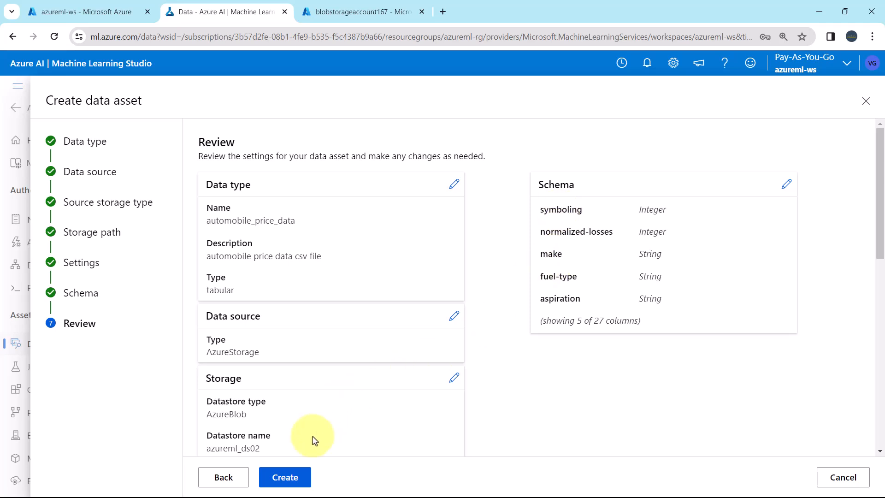
{"action": "left_click", "coordinate": [285, 477]}
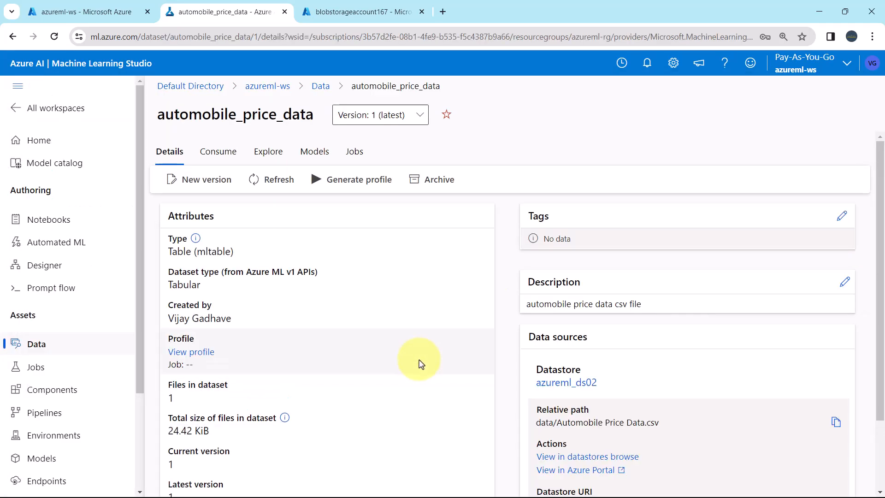
{"action": "mouse_move", "coordinate": [398, 362]}
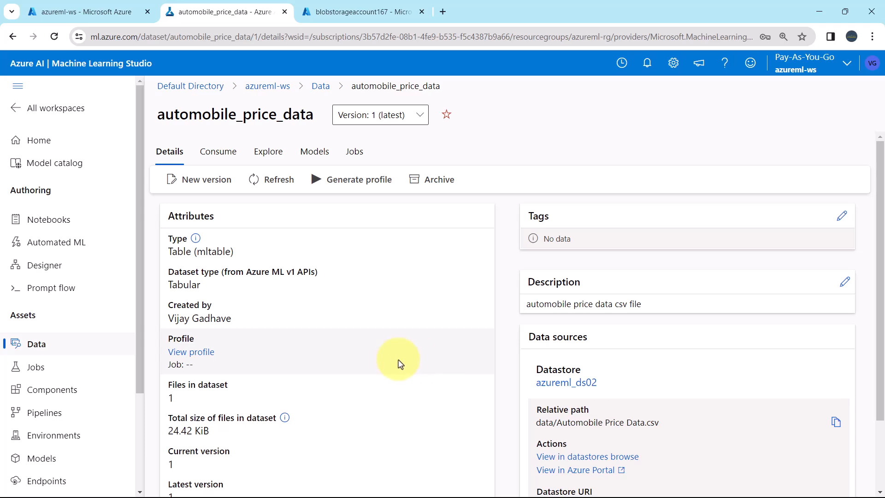
{"action": "mouse_move", "coordinate": [211, 239]}
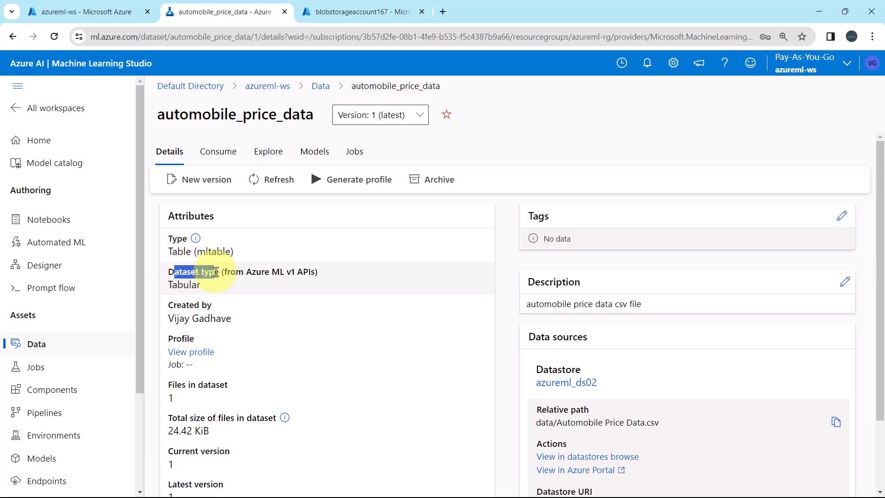
Review the asset's datastore, relative path and storage URIs, then go back to Data assets
{"action": "scroll", "scroll_direction": "down", "scroll_amount": 3}
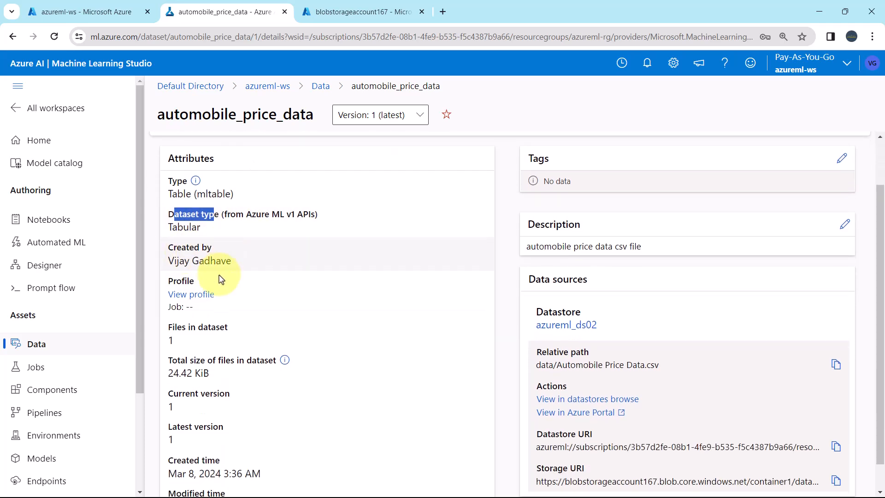
{"action": "scroll", "scroll_direction": "down", "scroll_amount": 3}
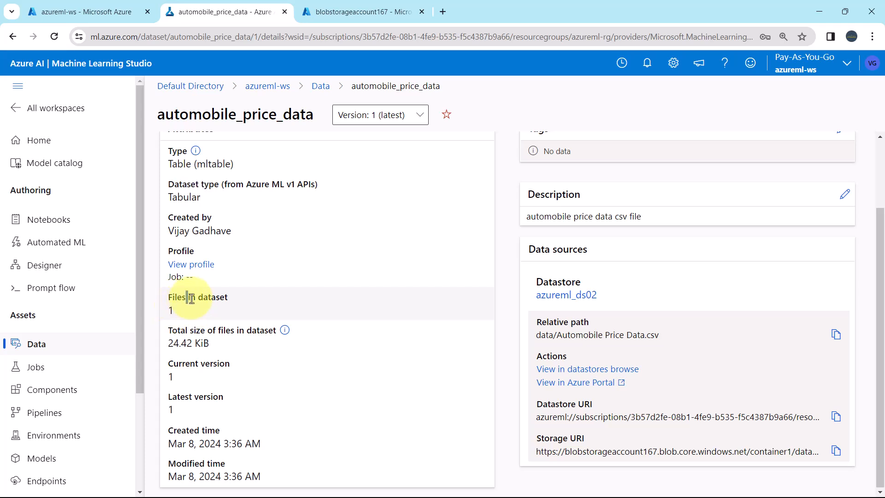
{"action": "double_click", "coordinate": [201, 296]}
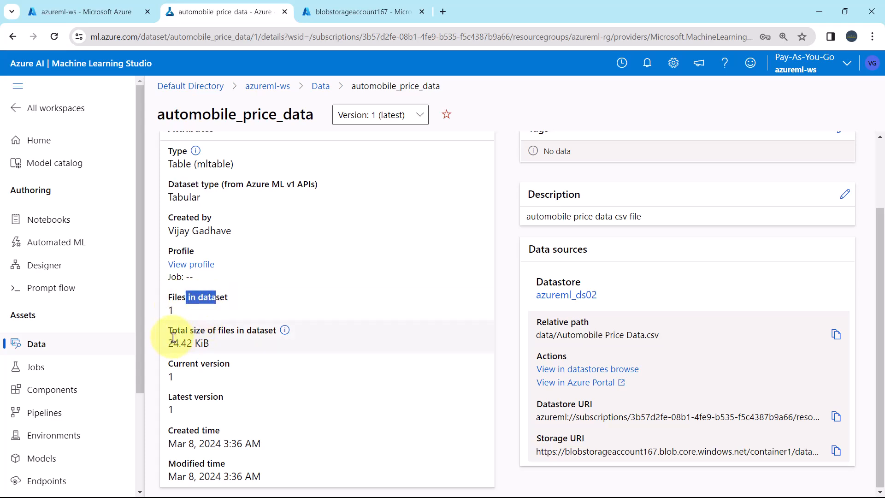
{"action": "mouse_move", "coordinate": [274, 336]}
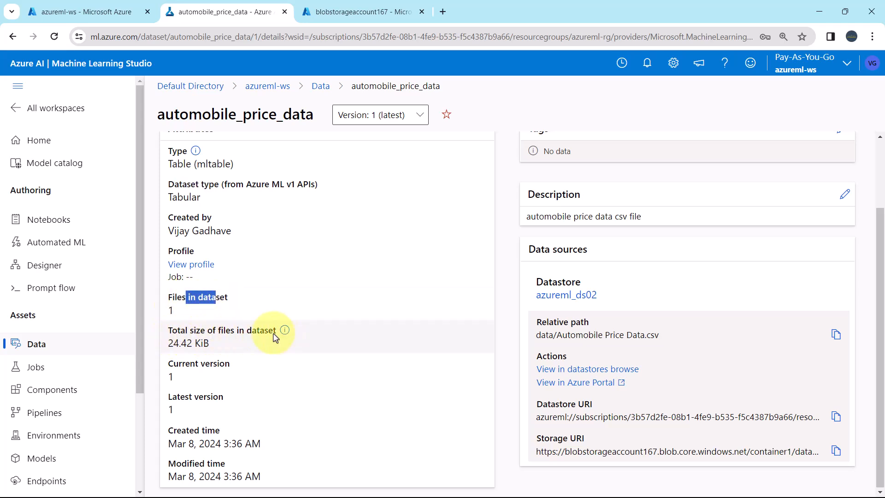
{"action": "mouse_move", "coordinate": [172, 361]}
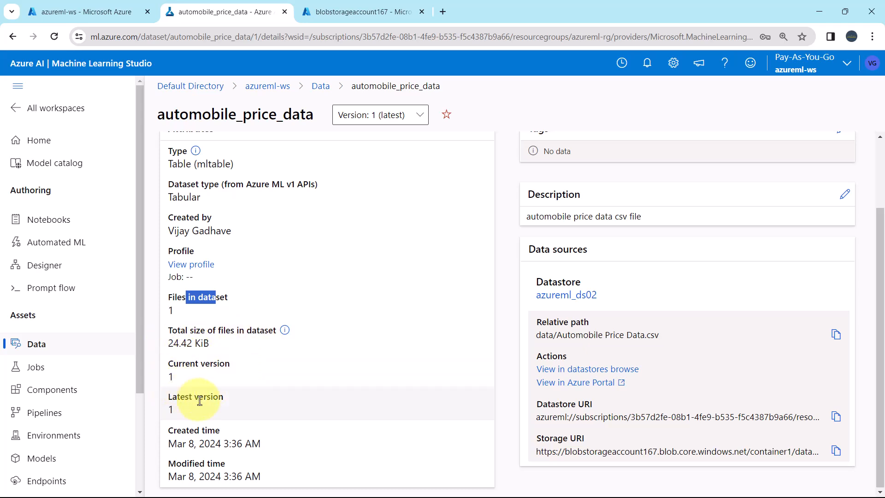
{"action": "mouse_move", "coordinate": [192, 434]}
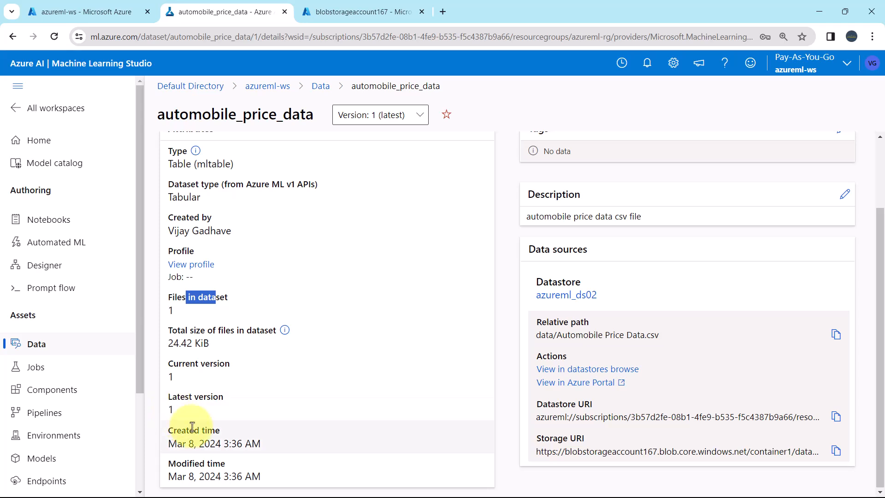
{"action": "scroll", "scroll_direction": "up", "scroll_amount": 3}
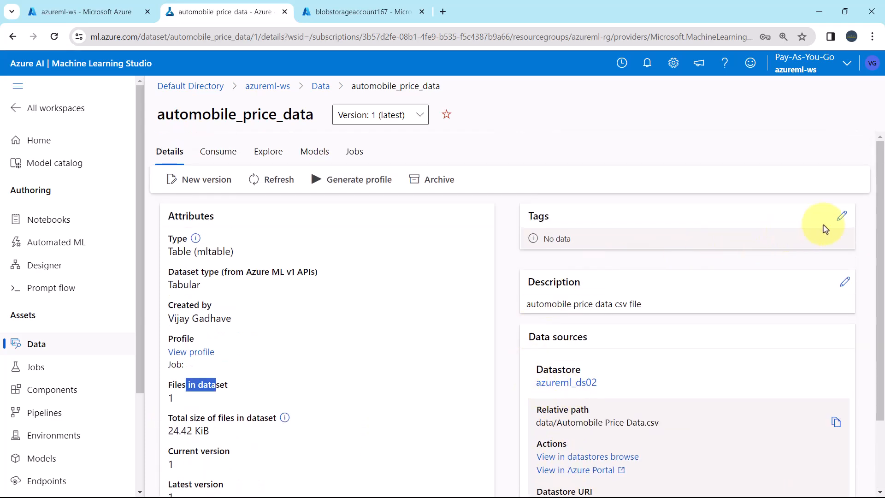
{"action": "mouse_move", "coordinate": [792, 284]}
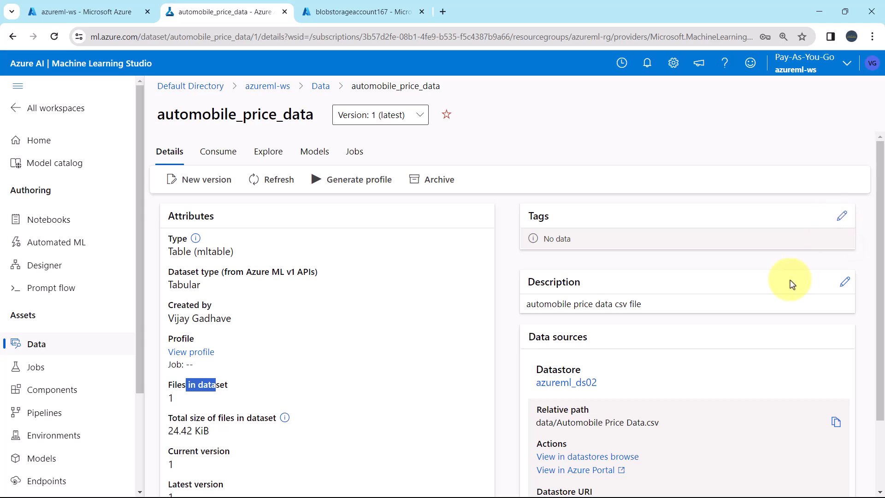
{"action": "mouse_move", "coordinate": [845, 281]}
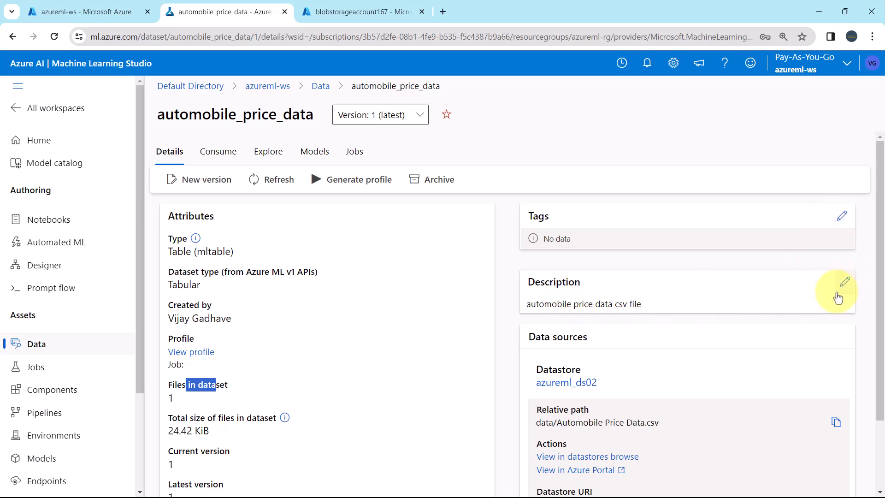
{"action": "scroll", "scroll_direction": "down", "scroll_amount": 3}
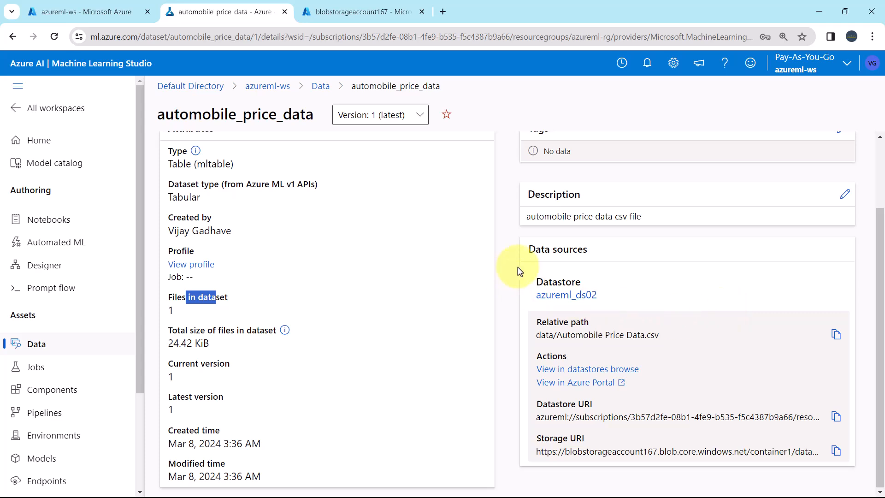
{"action": "mouse_move", "coordinate": [550, 260]}
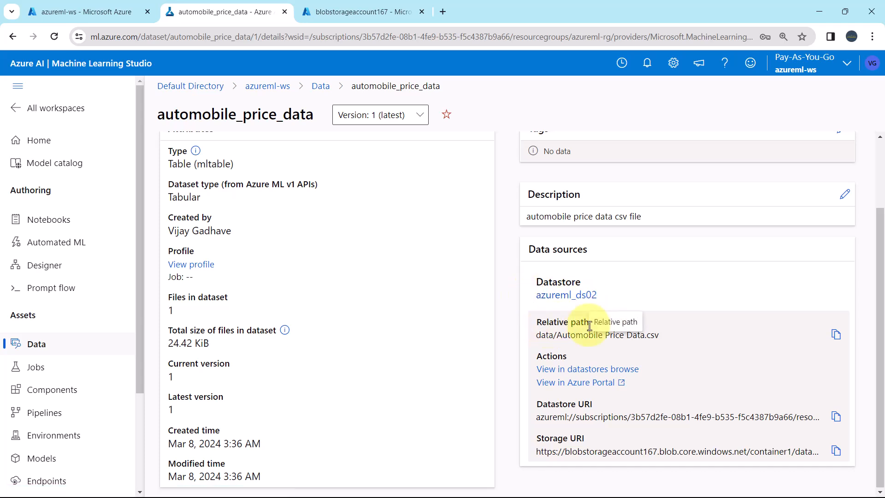
{"action": "mouse_move", "coordinate": [552, 355]}
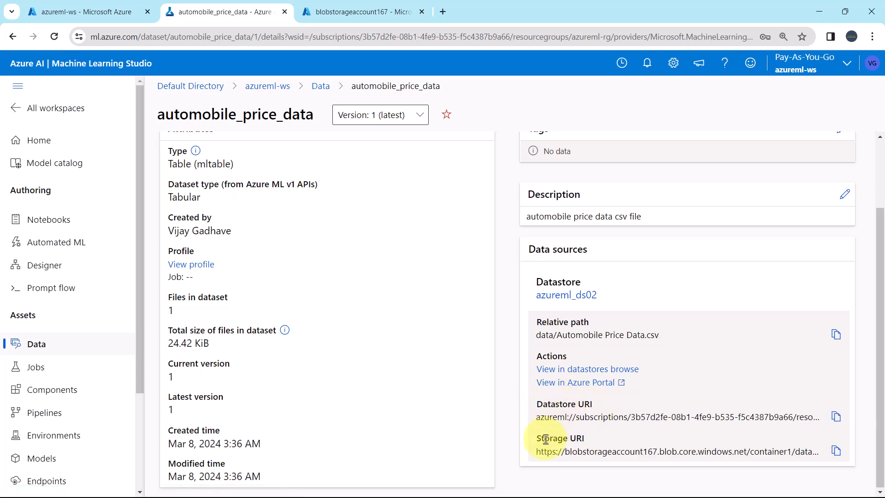
{"action": "mouse_move", "coordinate": [558, 438]}
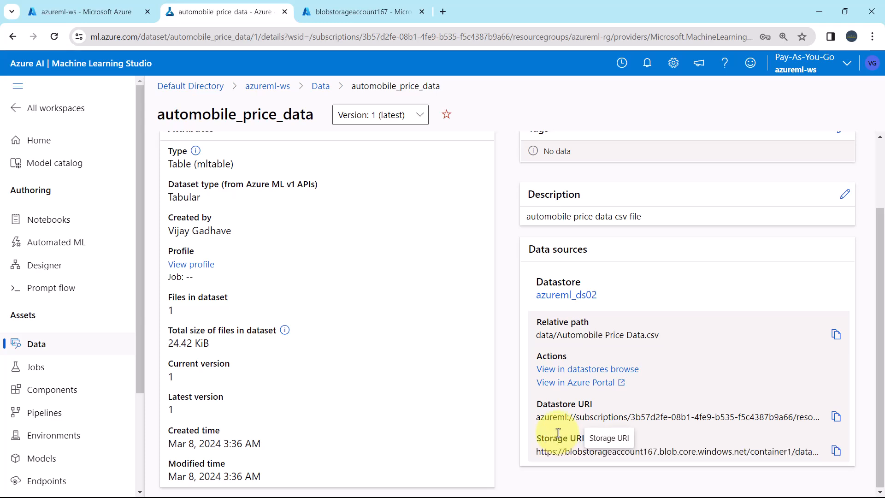
{"action": "left_click", "coordinate": [320, 86]}
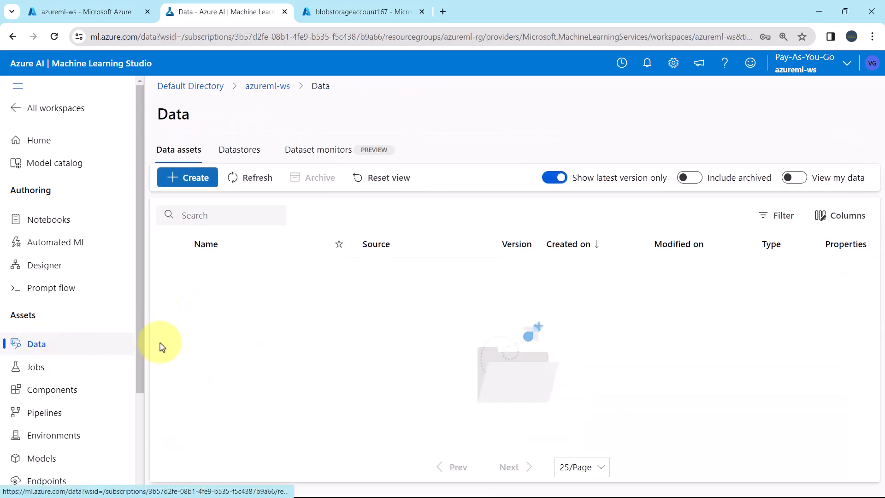